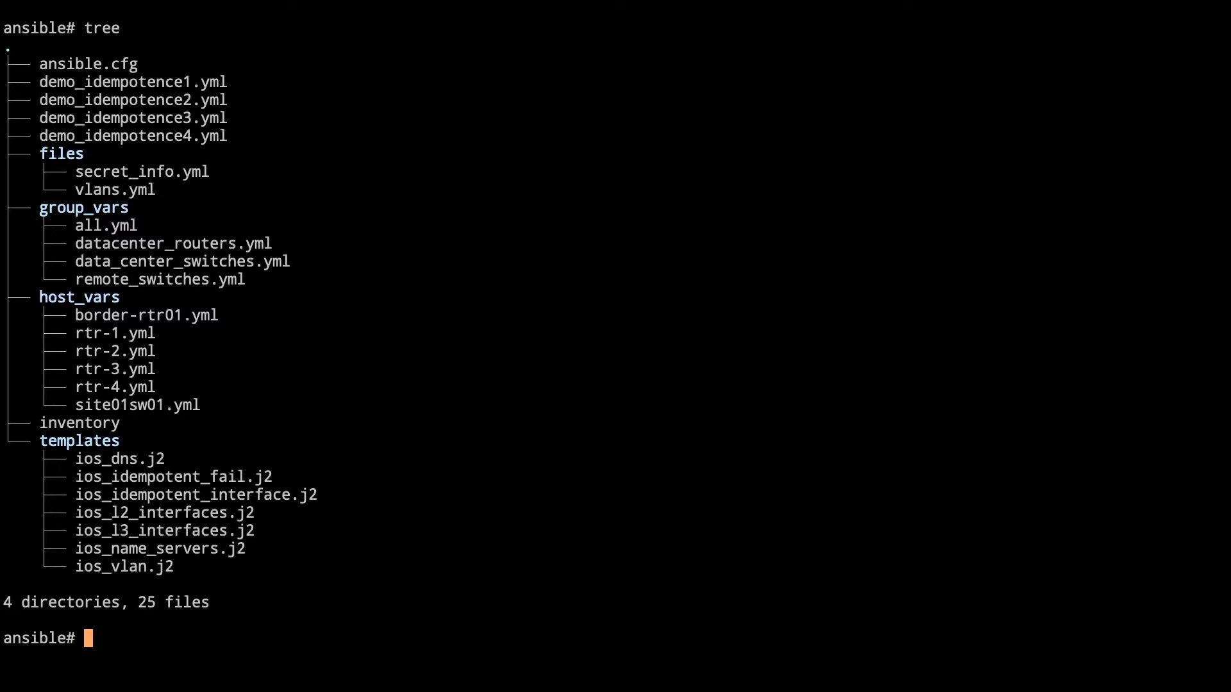
View demo_idempotence1.yml in less, then quit back to the prompt.
{"action": "type", "text": "less demo_idempotence"}
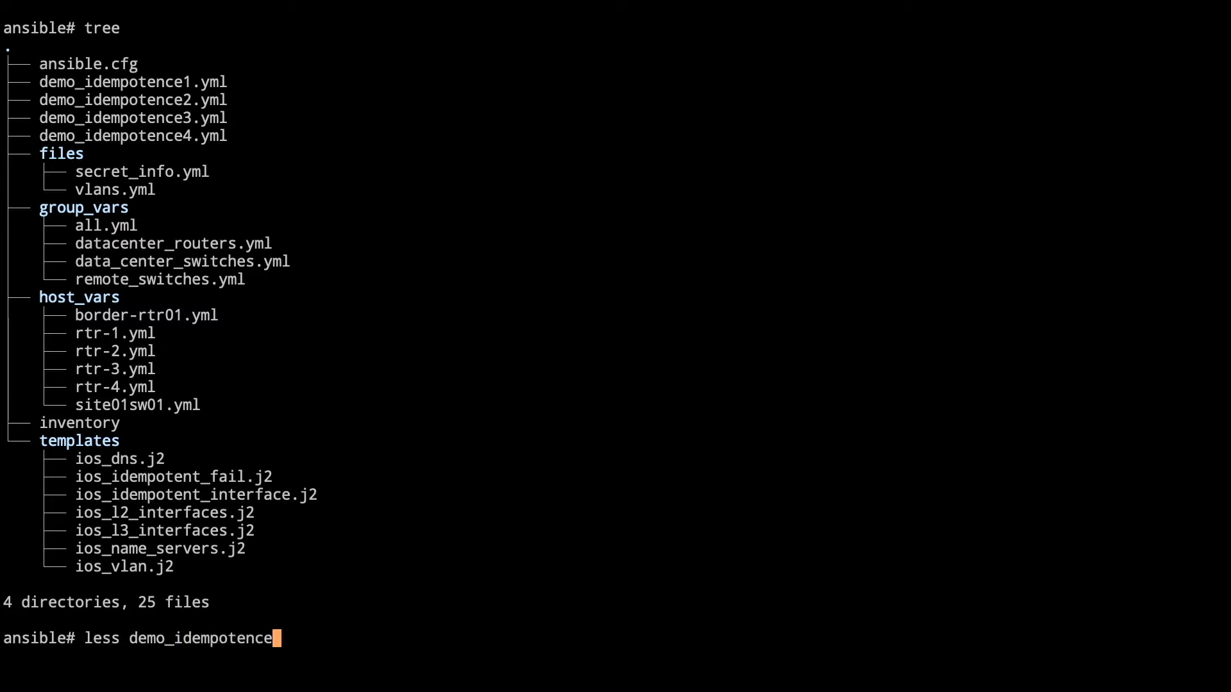
{"action": "type", "text": "1.yml"}
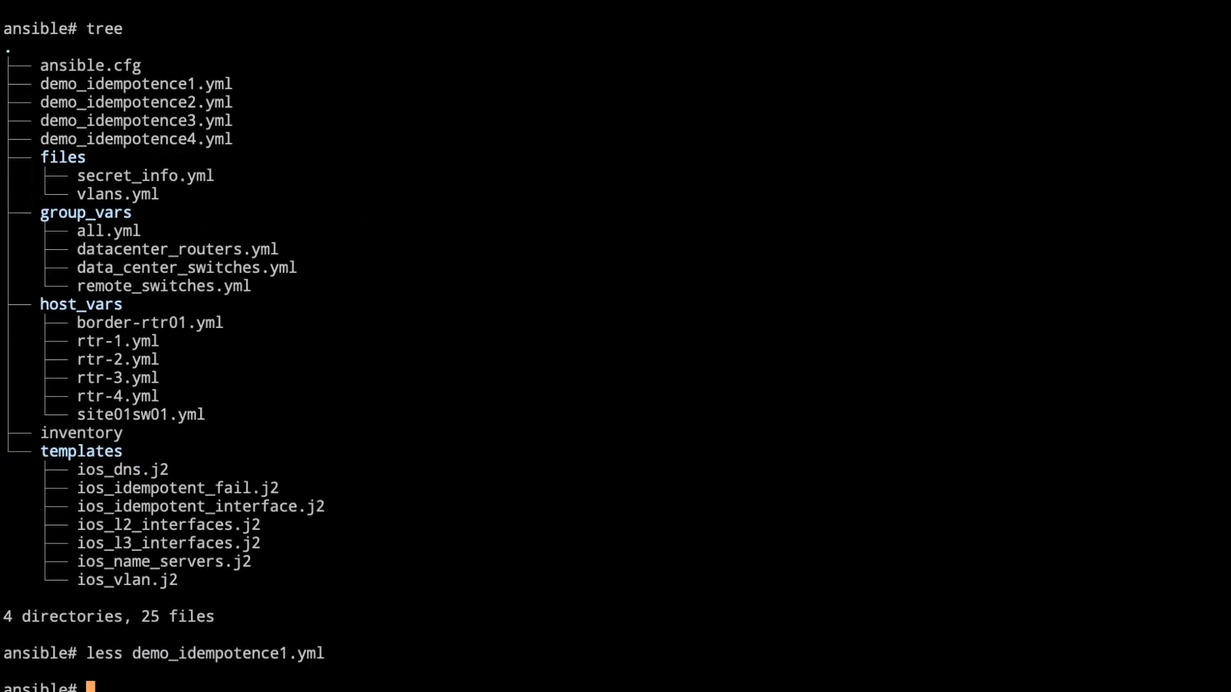
Run demo_idempotence1.yml with --ask-vault-pass, recapping ok=3, changed=2 on rtr-1.
{"action": "type", "text": "ansible-play"}
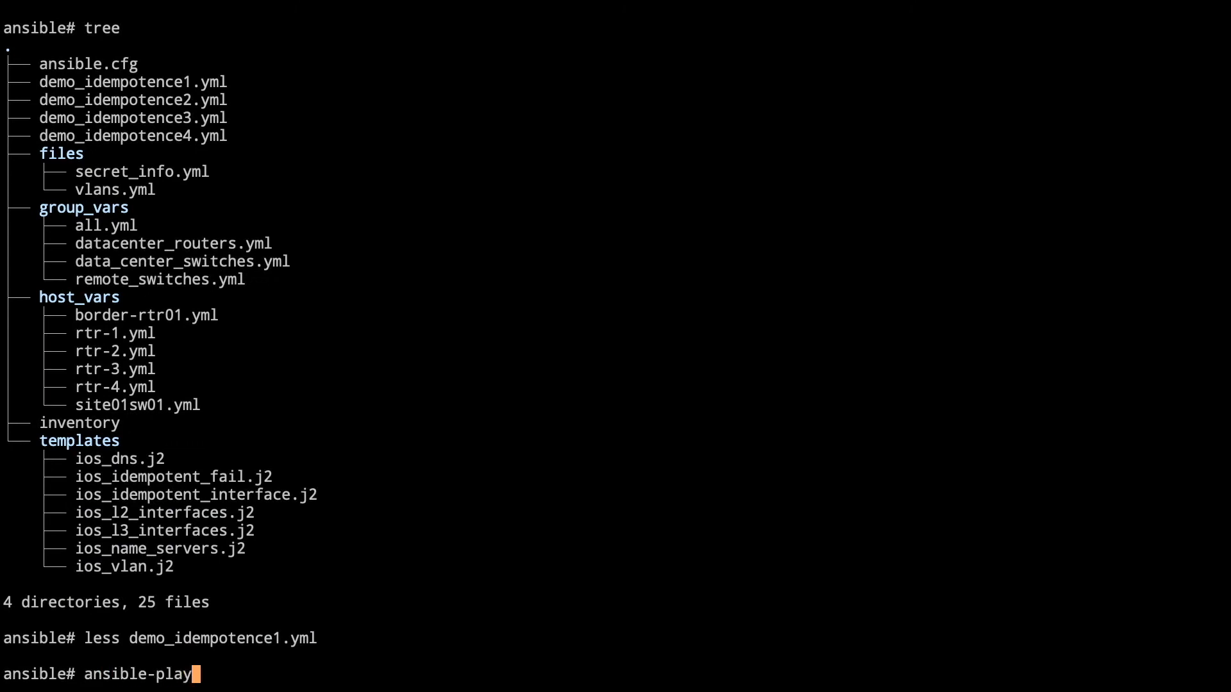
{"action": "type", "text": "book demo"}
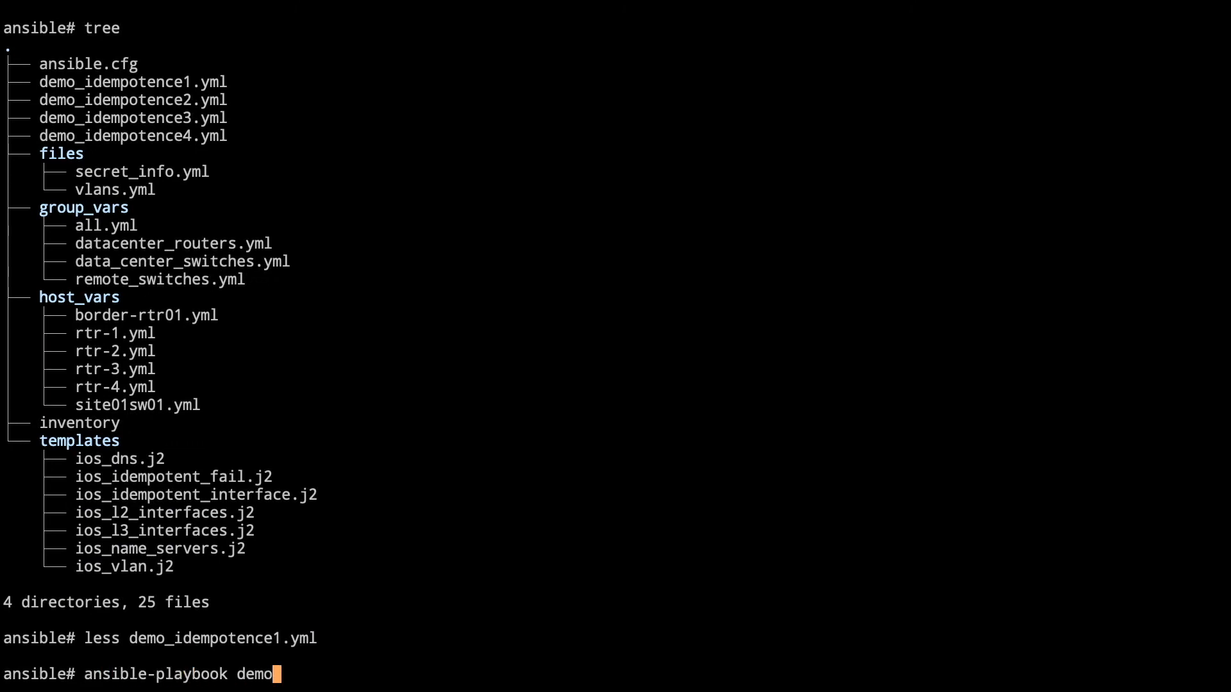
{"action": "type", "text": "_idempotence1"}
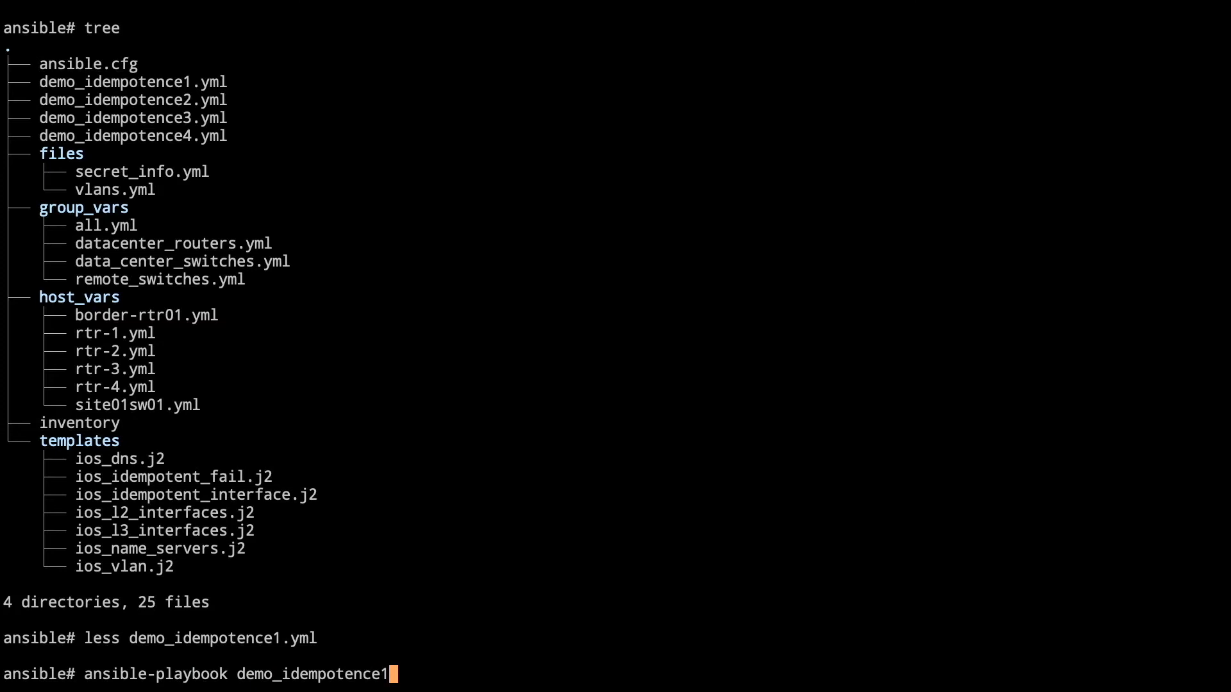
{"action": "type", "text": ".yml --ask-"}
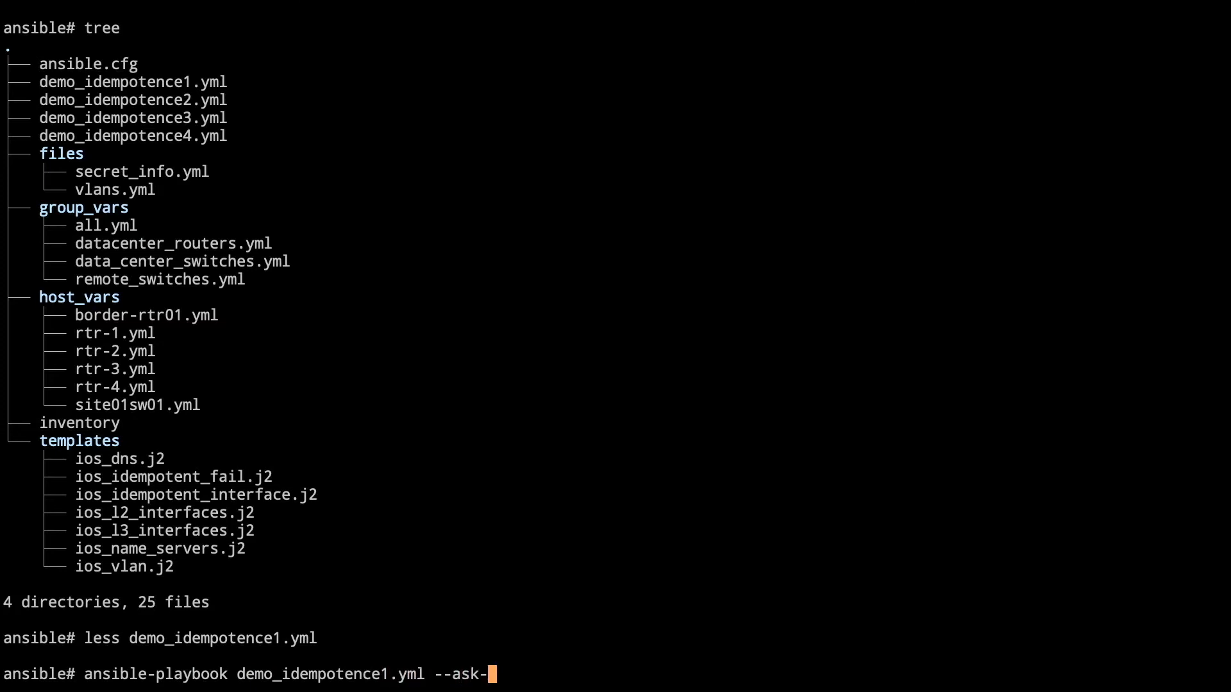
{"action": "type", "text": "vault-pass"}
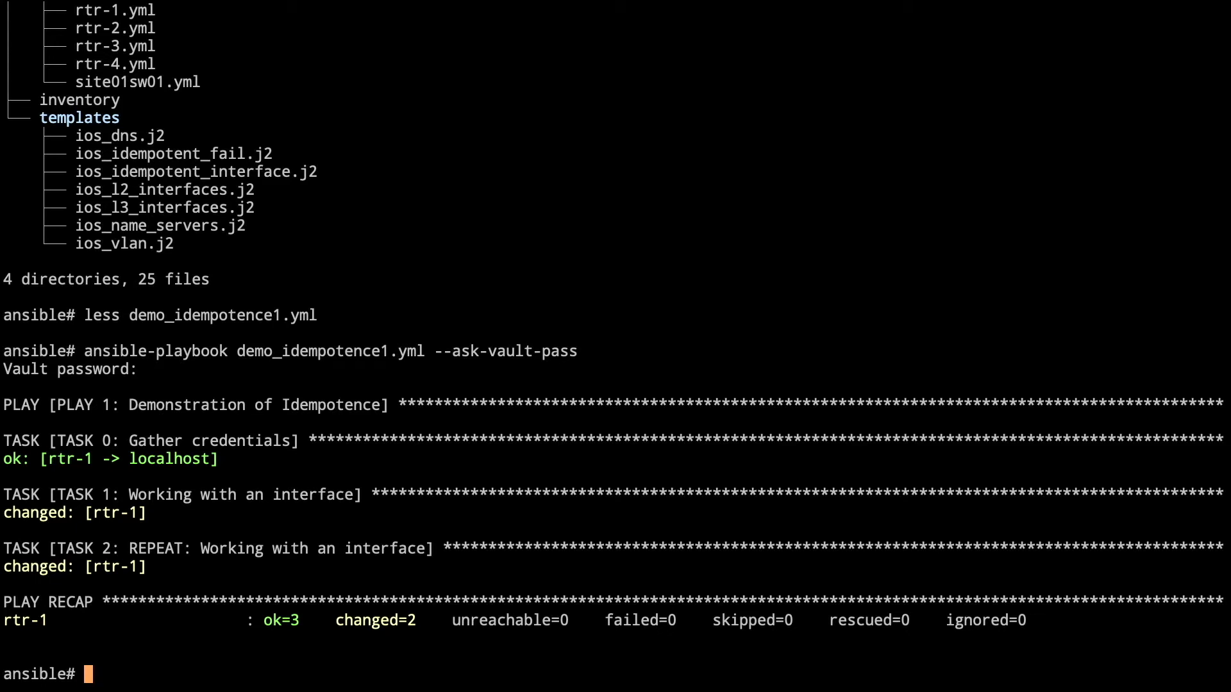
View demo_idempotence2.yml in less and quit back to the prompt.
{"action": "type", "text": "less demo_idempotence2.yml"}
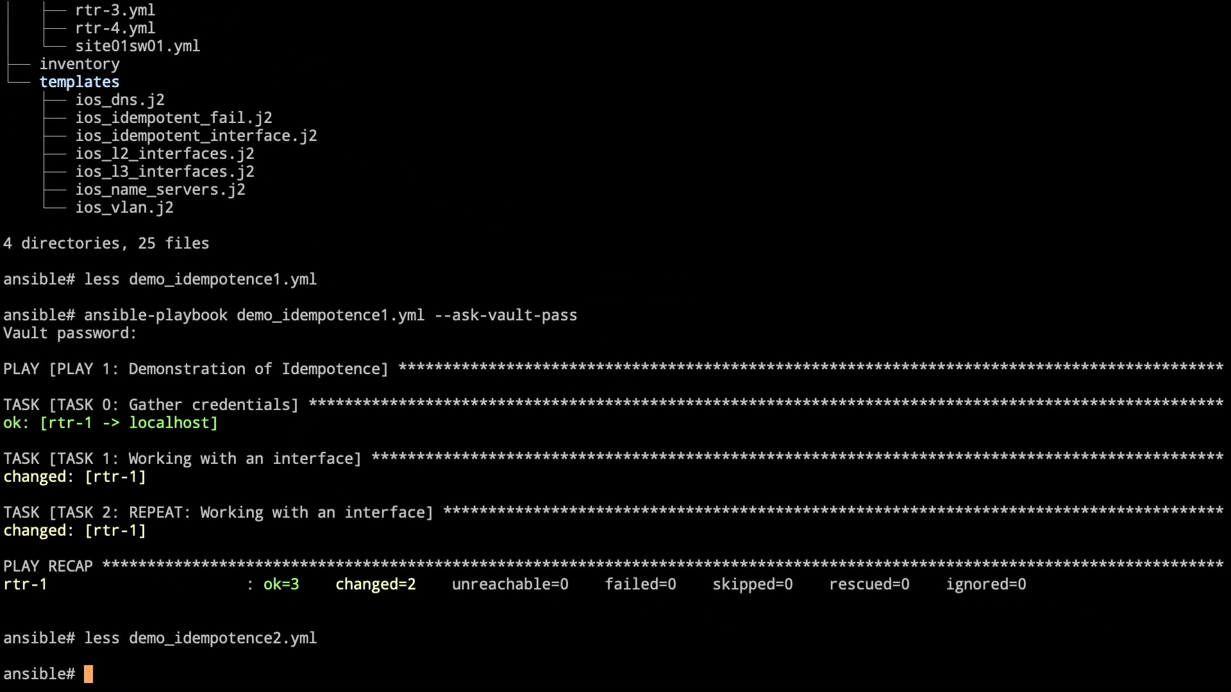
Run demo_idempotence2.yml with --ask-vault-pass, recapping ok=3, changed=1.
{"action": "type", "text": "ansible-pla"}
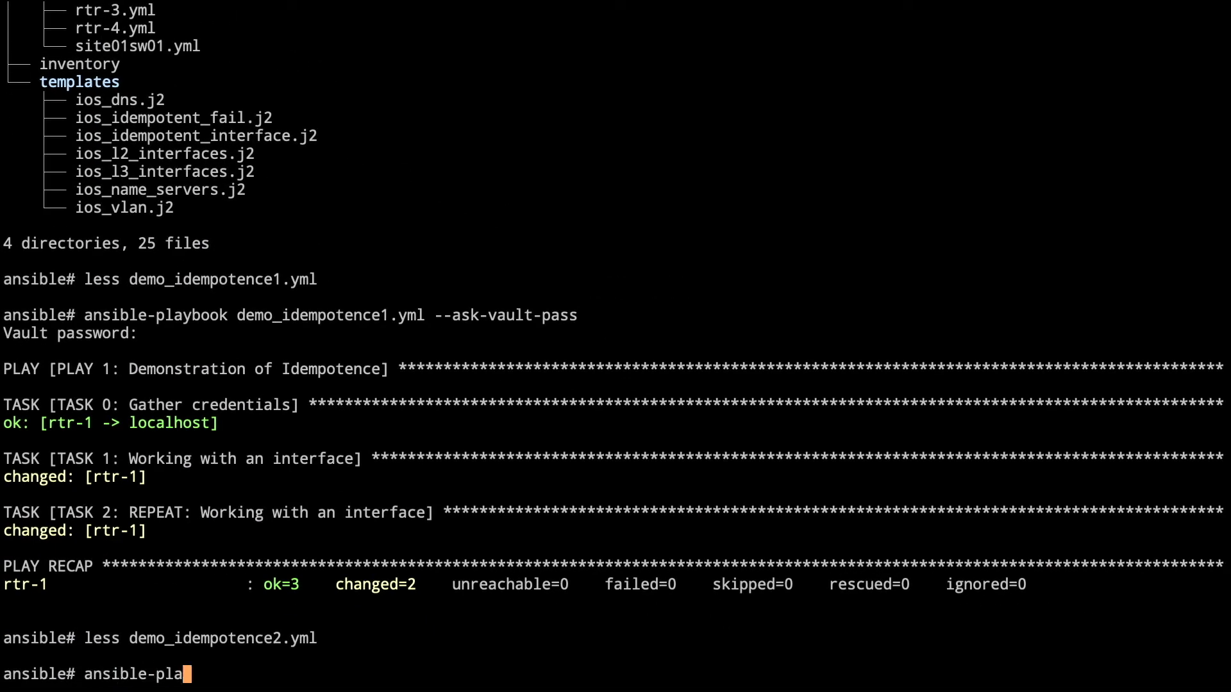
{"action": "type", "text": "ybook demo_"}
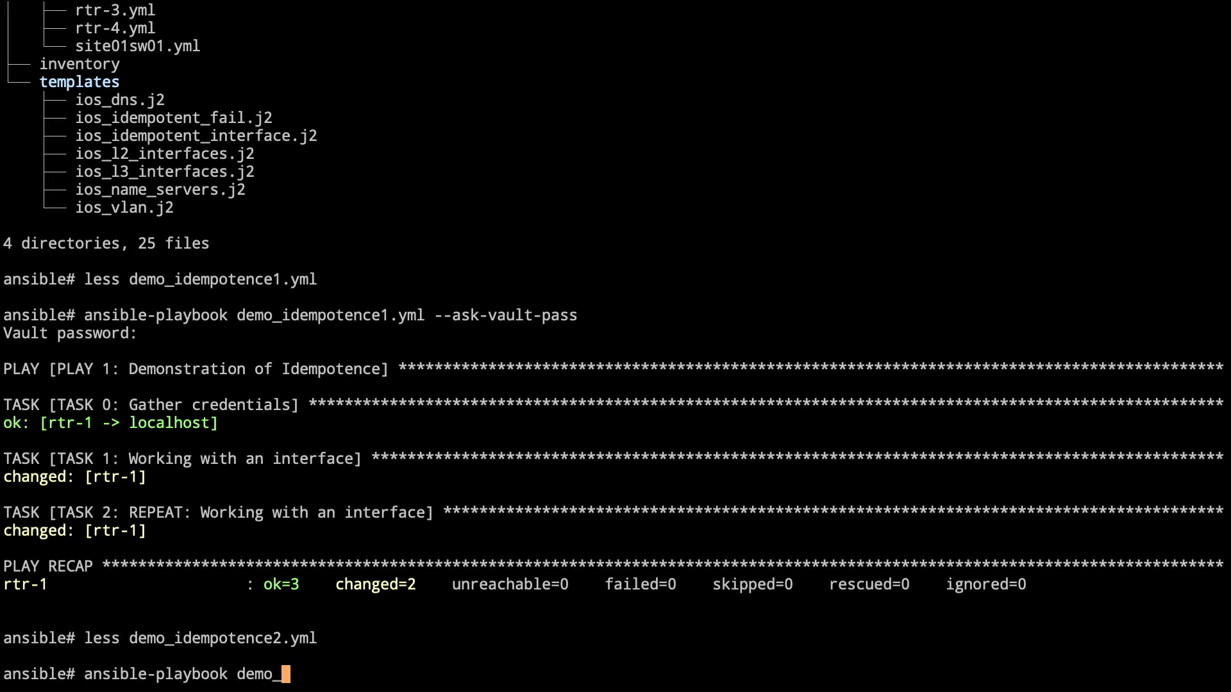
{"action": "type", "text": "idempotence2.yml"}
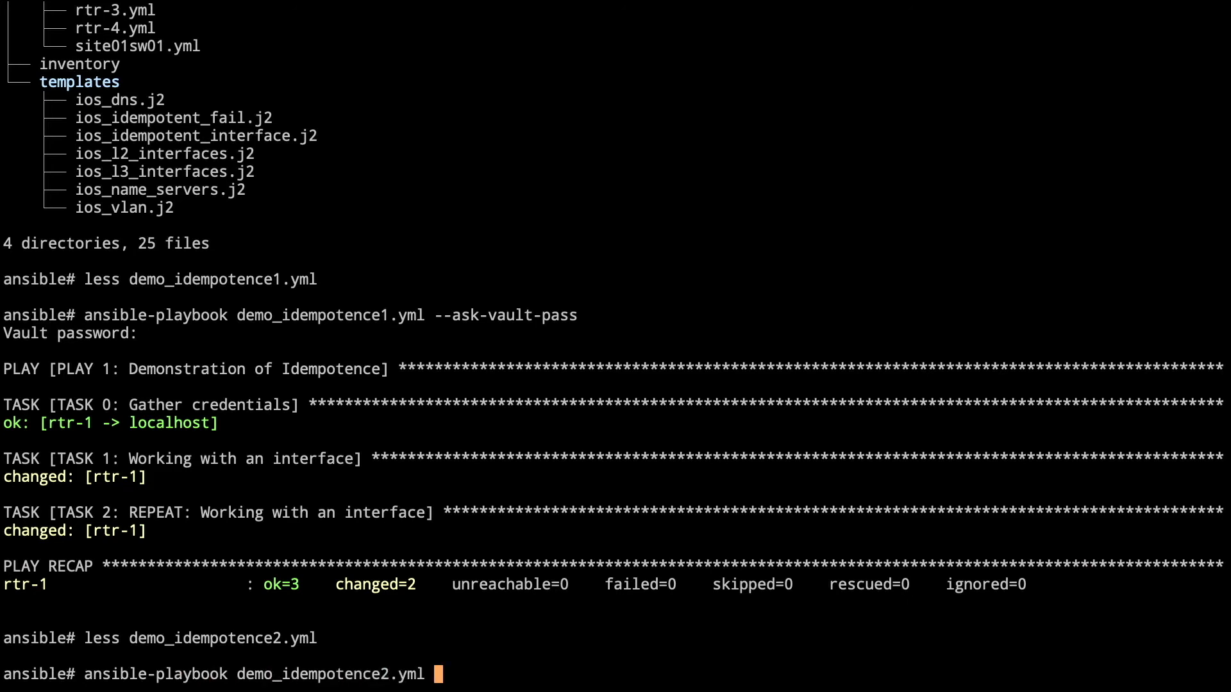
{"action": "type", "text": "--ask-vault-"}
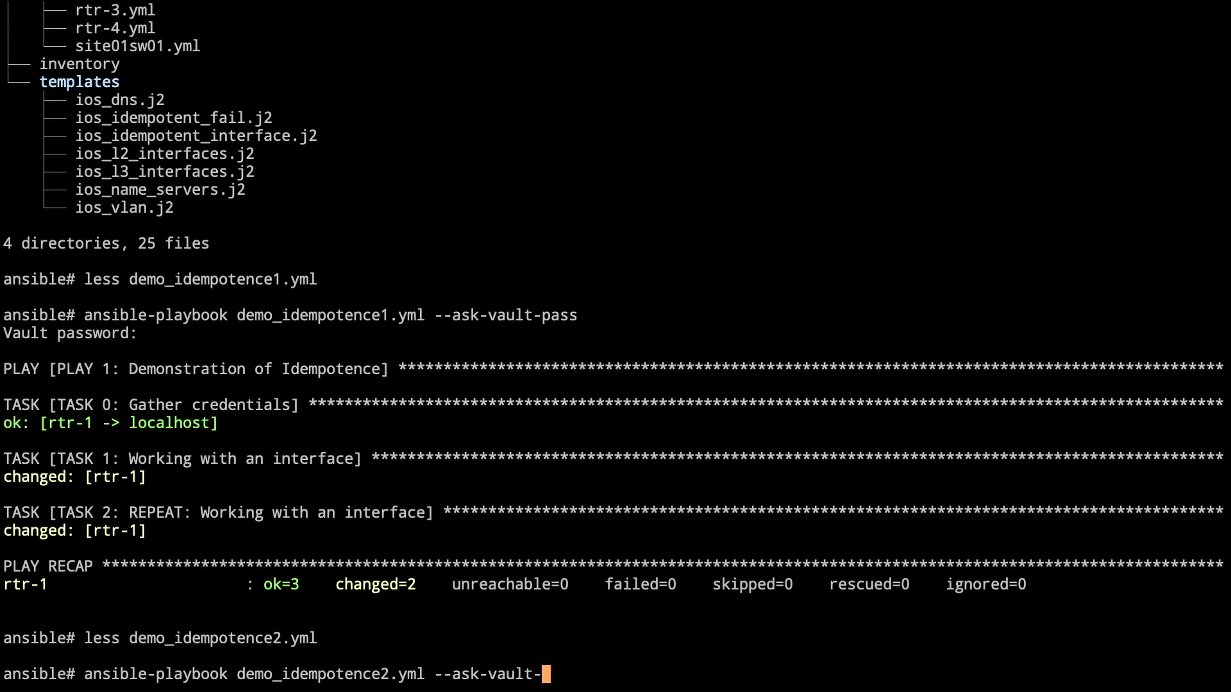
{"action": "key", "text": "Return"}
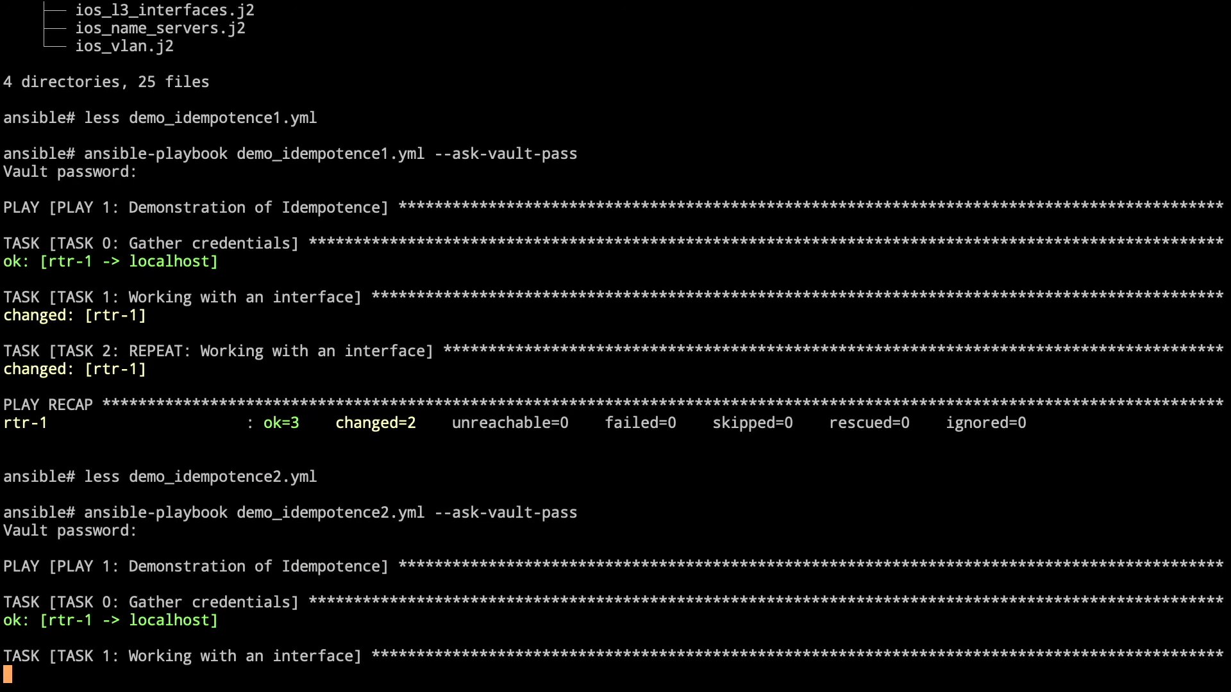
Rerun demo_idempotence2.yml and confirm the recap shows ok=3, changed=0.
{"action": "scroll", "scroll_direction": "down", "scroll_amount": 3}
{"action": "type", "text": "ansible-playbook demo_idempotence2.yml --ask-vault-pass"}
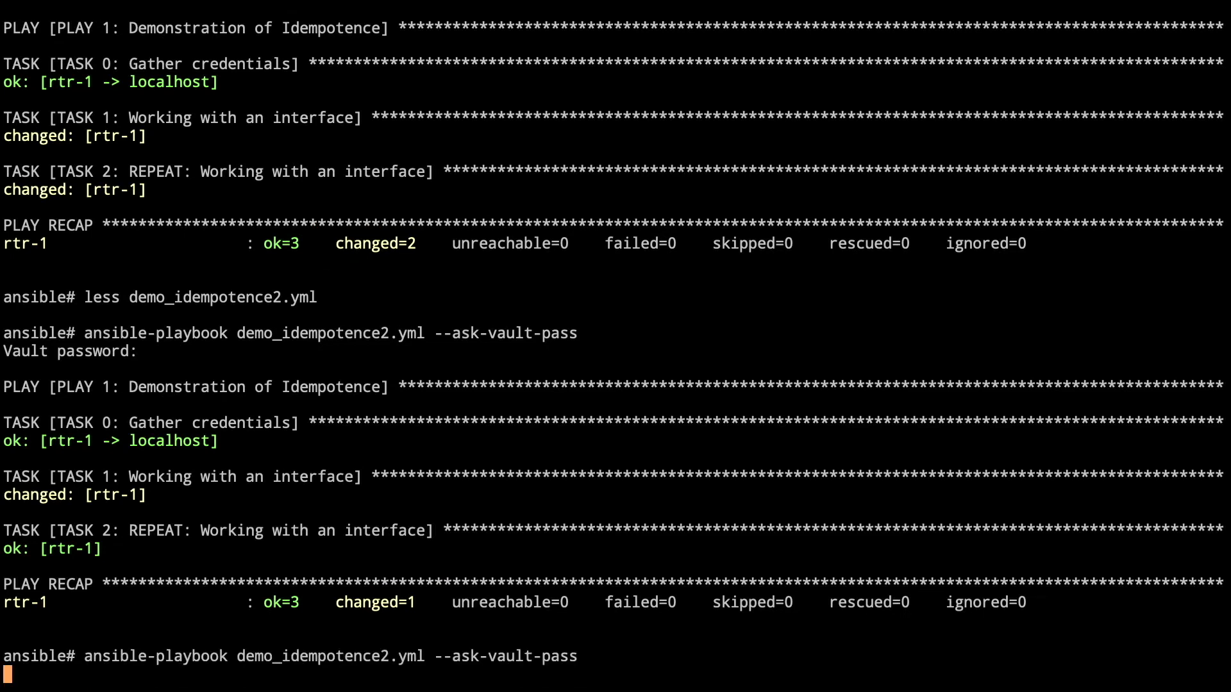
{"action": "key", "text": "Enter"}
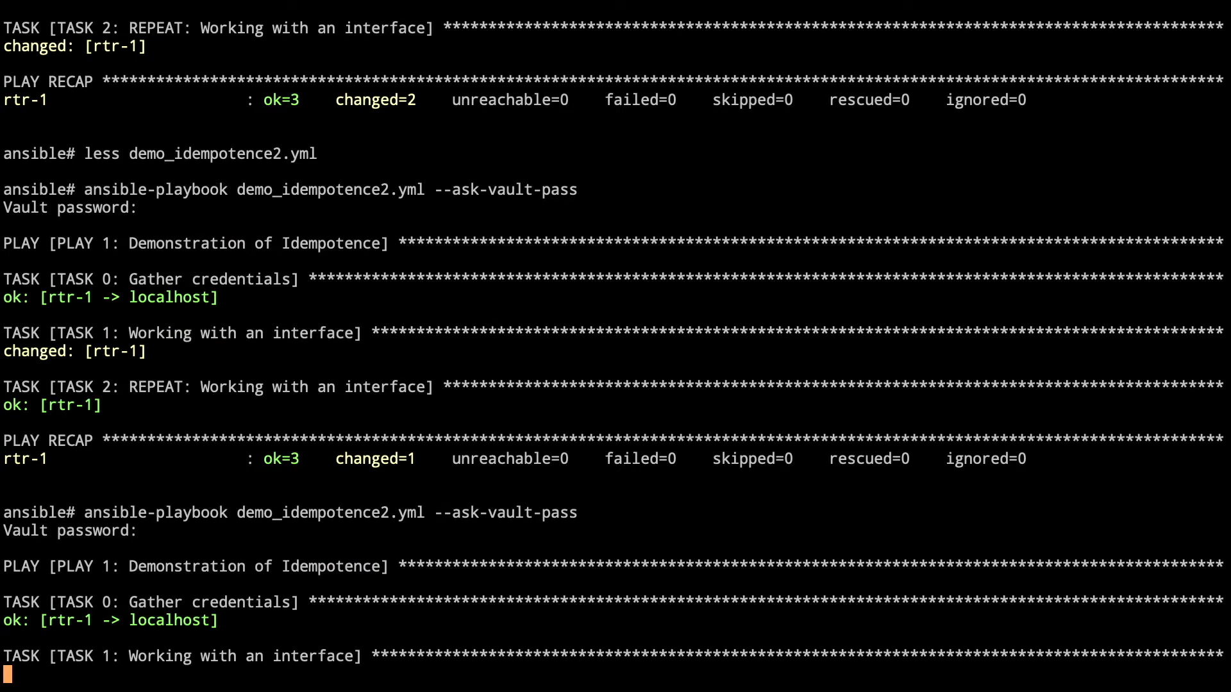
{"action": "scroll", "scroll_direction": "down", "scroll_amount": 3}
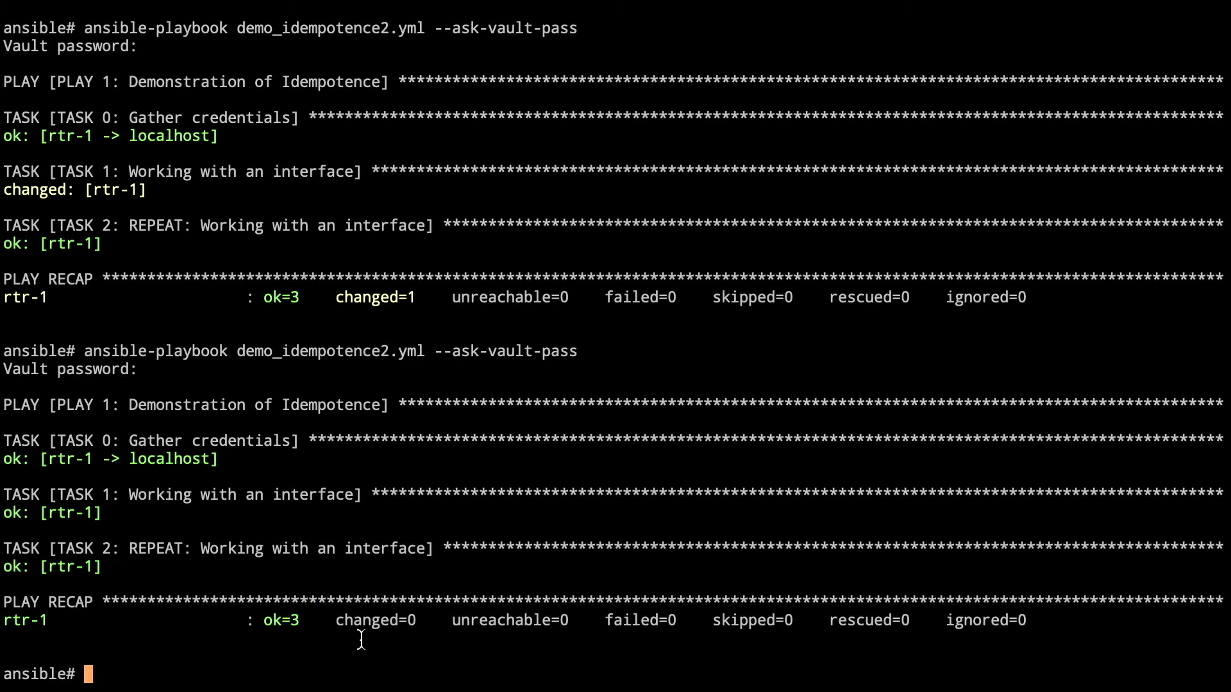
View templates/ios_idempotent_fail.j2 in less and quit back to the prompt.
{"action": "type", "text": "less templates/"}
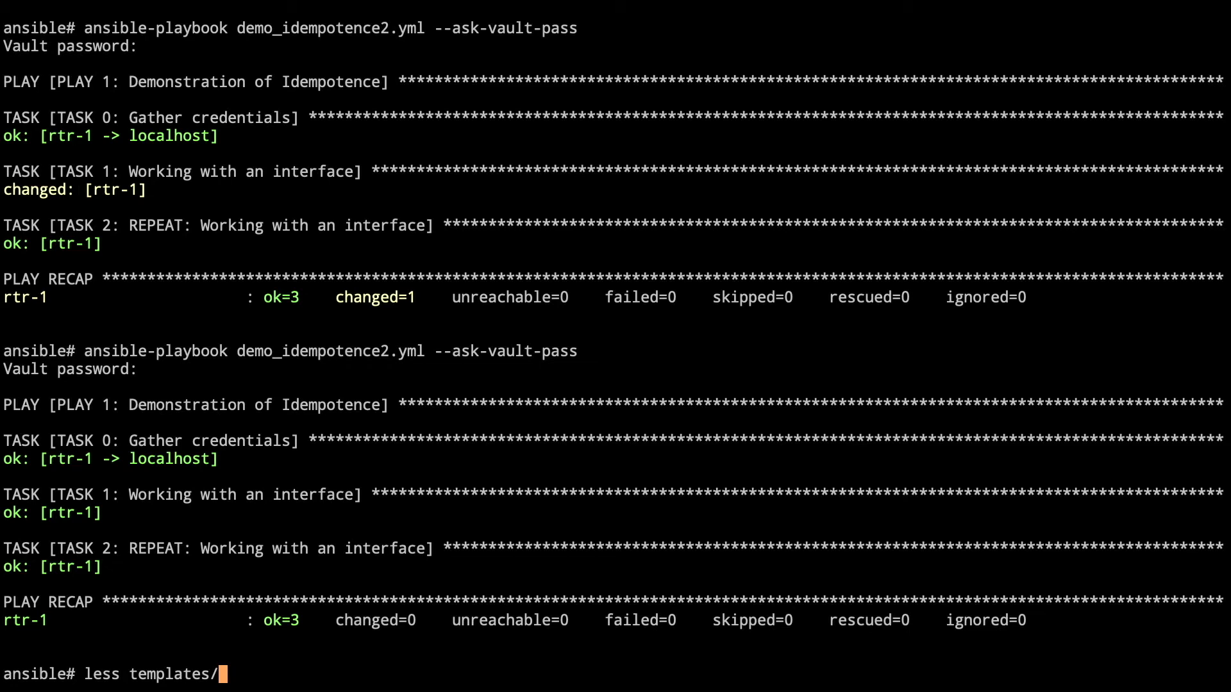
{"action": "type", "text": "i"}
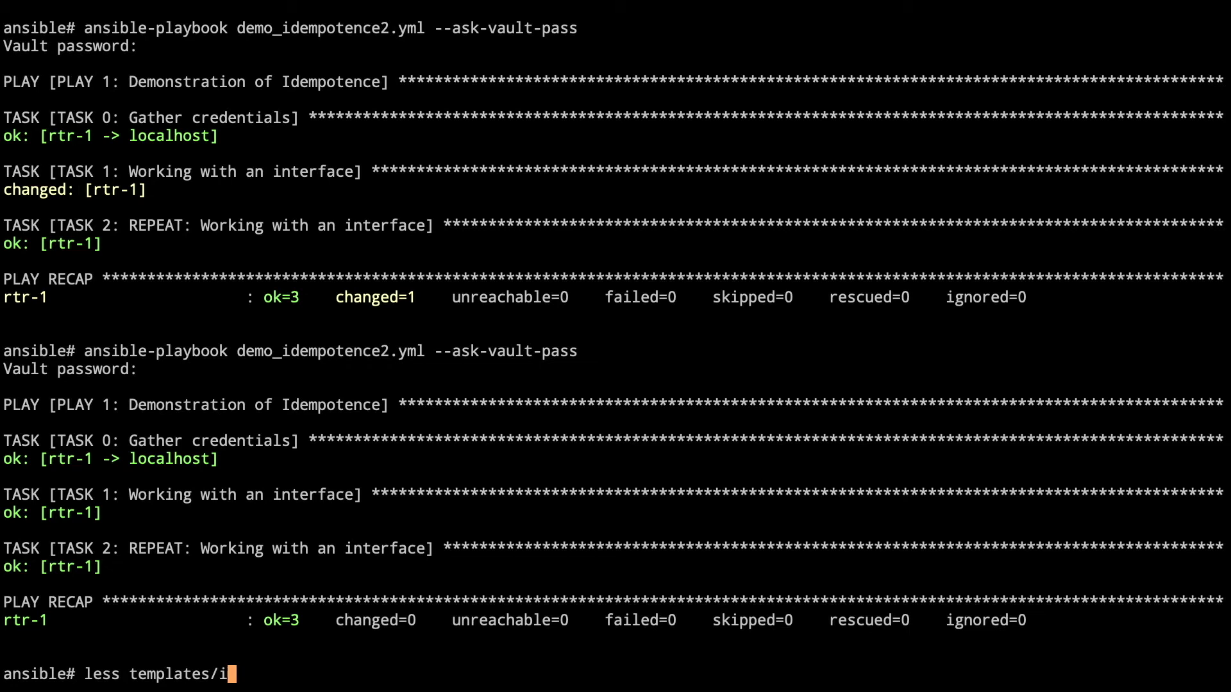
{"action": "type", "text": "os_idempotent_fa"}
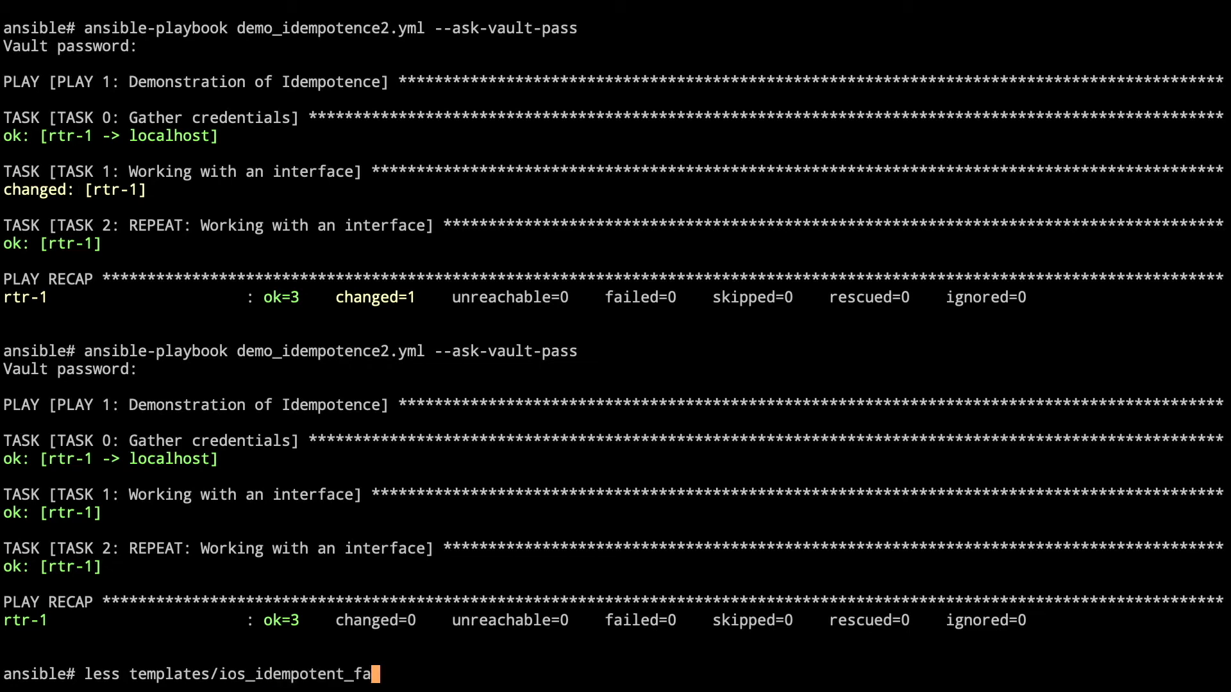
{"action": "type", "text": "il_i2"}
{"action": "type", "text": "less d"}
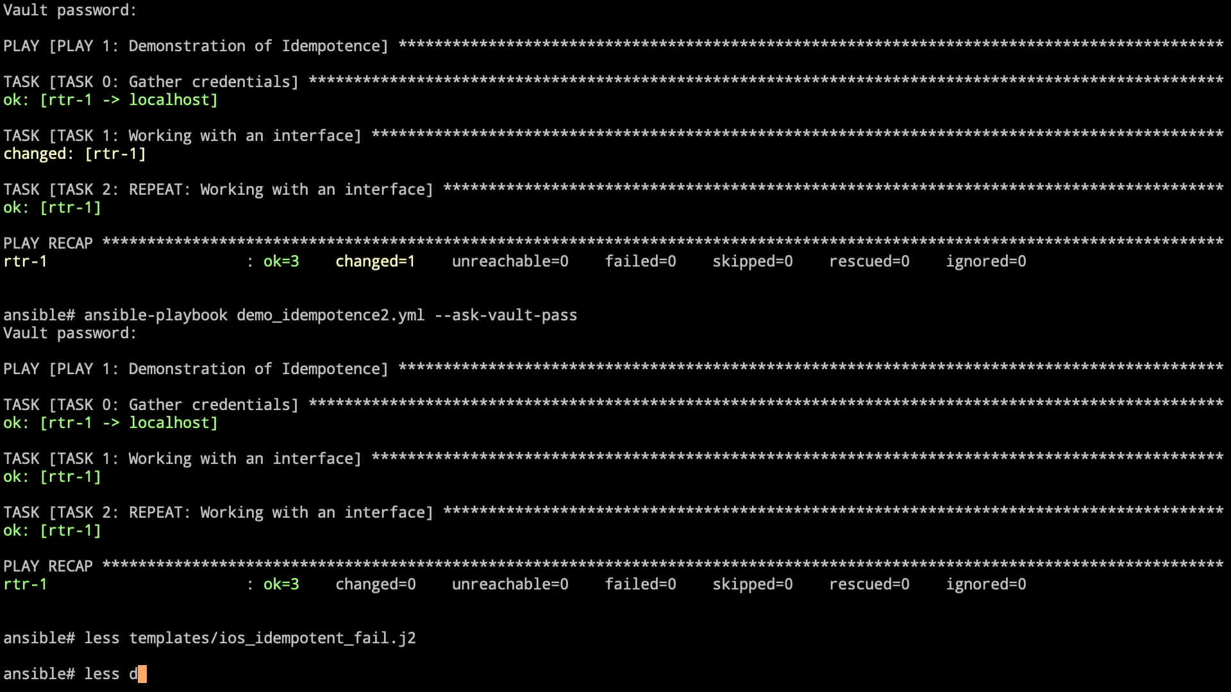
Start a 'less demo_idempotence' command using tab completion.
{"action": "type", "text": "emo_idempotence"}
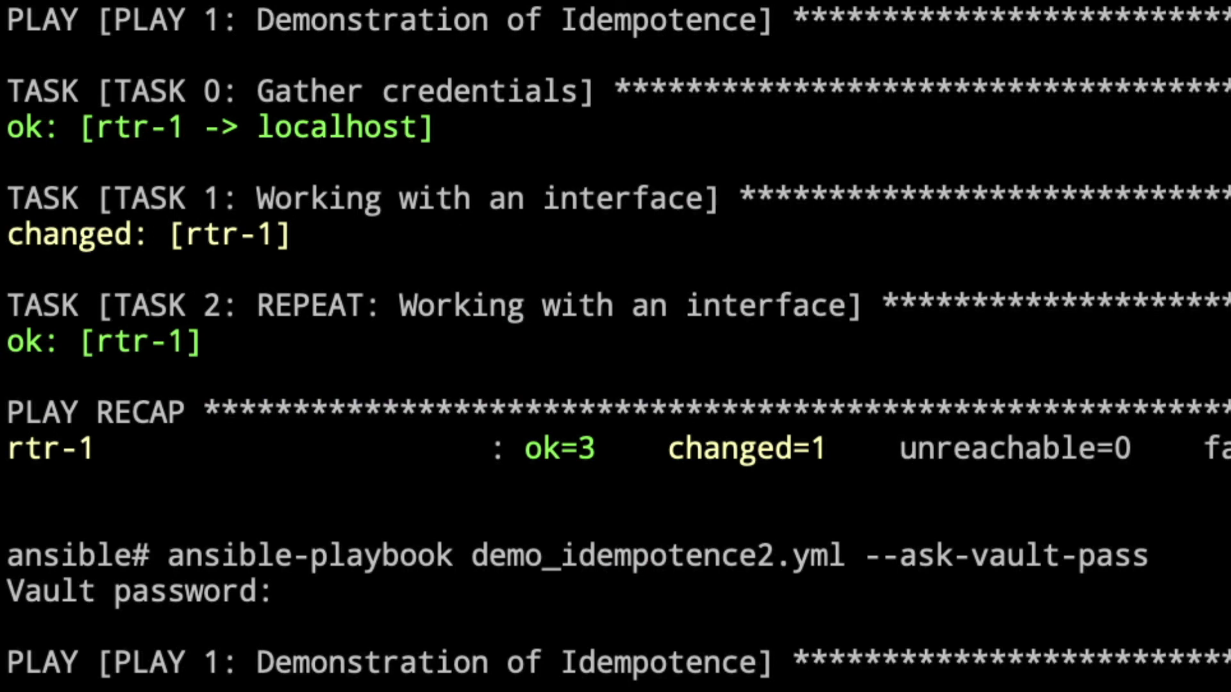
Run demo_idempotence3.yml without the vault password, failing credential gathering with failed=1.
{"action": "type", "text": "ansible-p"}
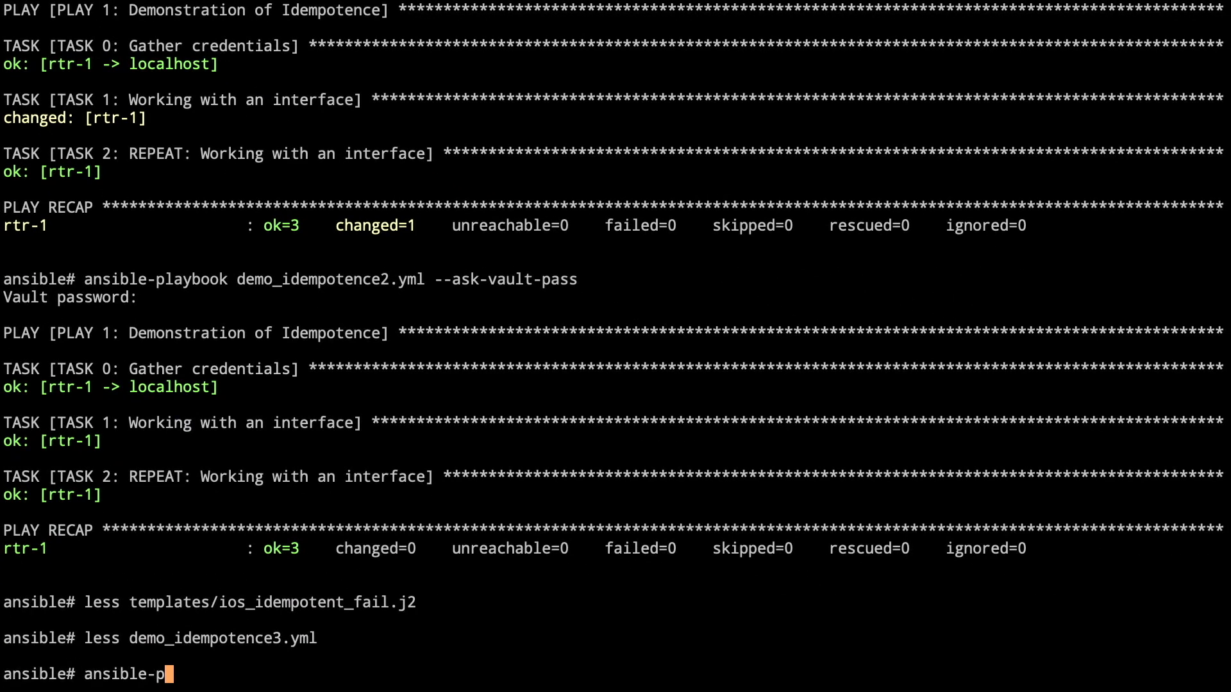
{"action": "type", "text": "laybook demo_"}
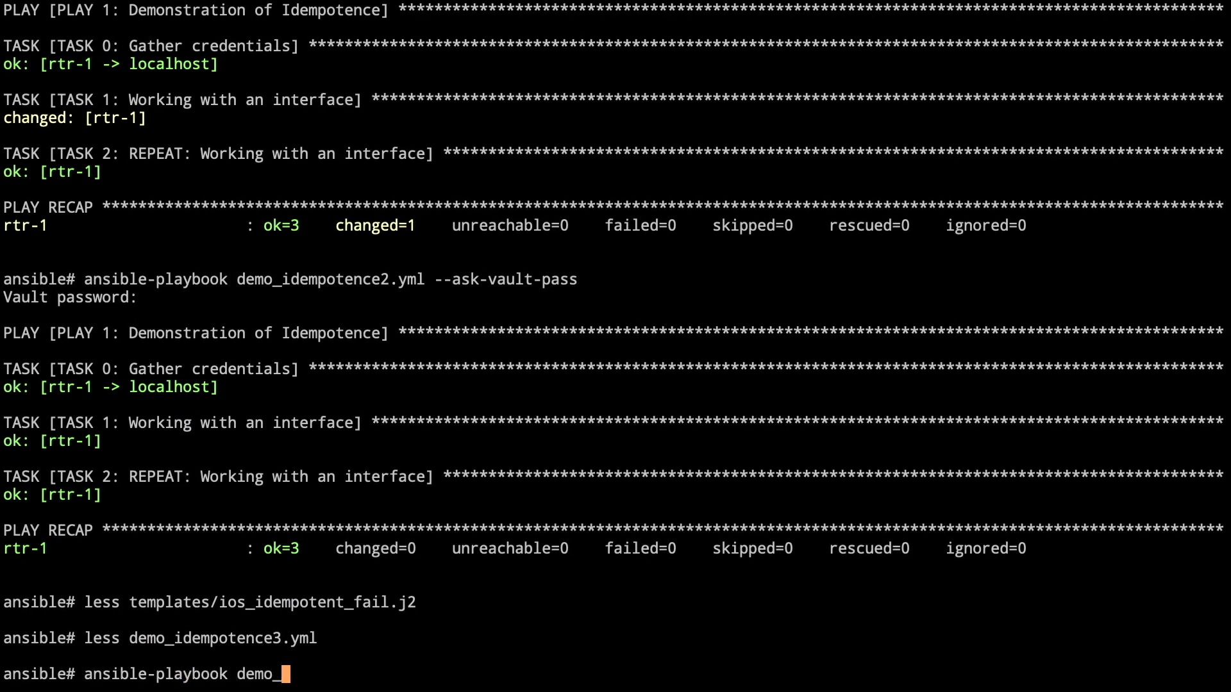
{"action": "type", "text": "idempotence3.yml"}
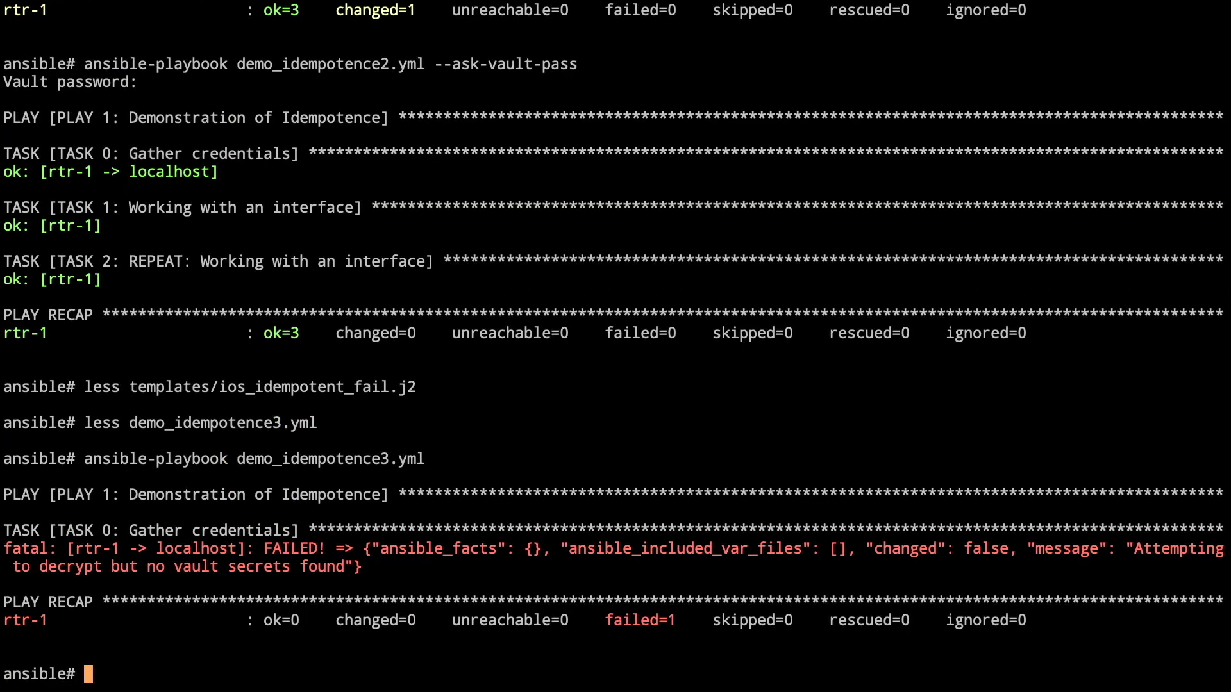
Rerun demo_idempotence3.yml with --ask-vault-pass, recapping ok=3, changed=2 on both interface tasks.
{"action": "type", "text": "ansible-playbook demo_idempotence3.yml --ask-vault-pass"}
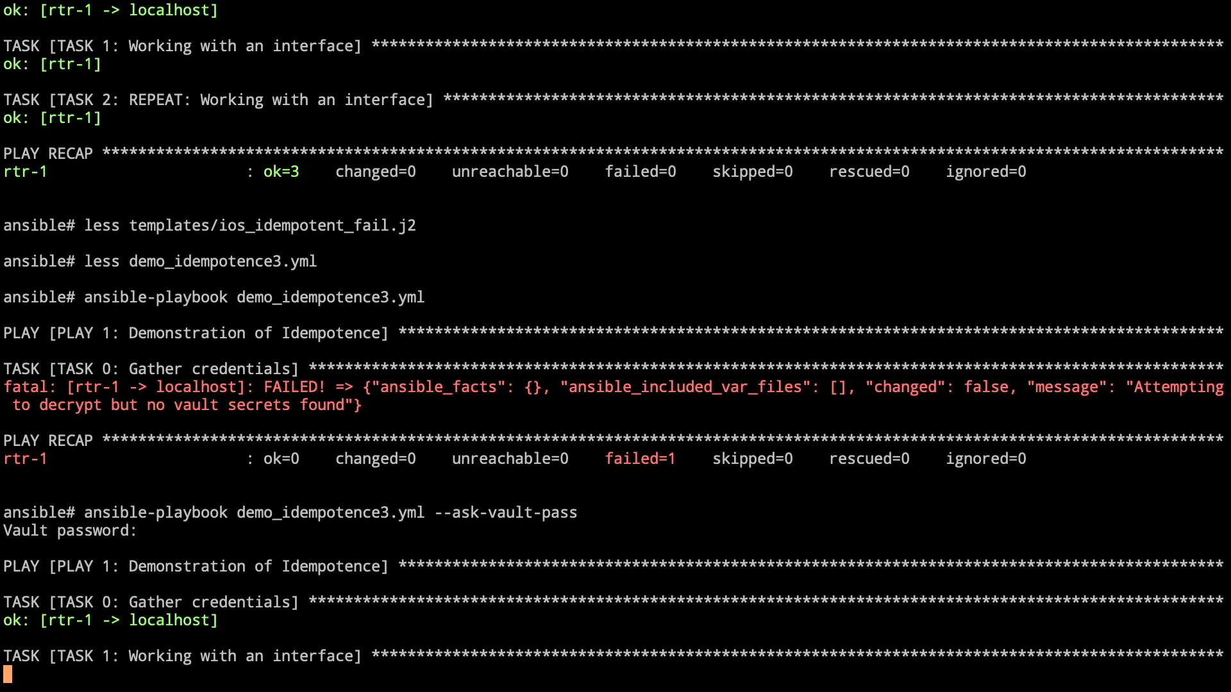
{"action": "scroll", "scroll_direction": "down", "scroll_amount": 3}
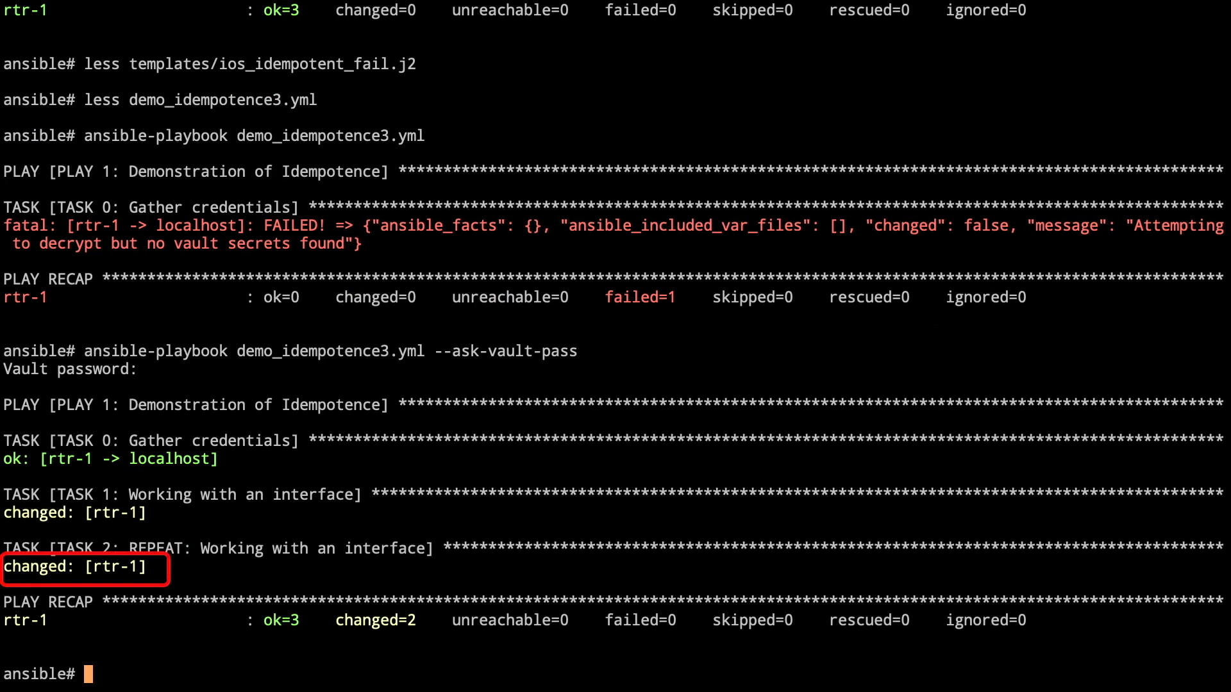
{"action": "type", "text": "less templates/"}
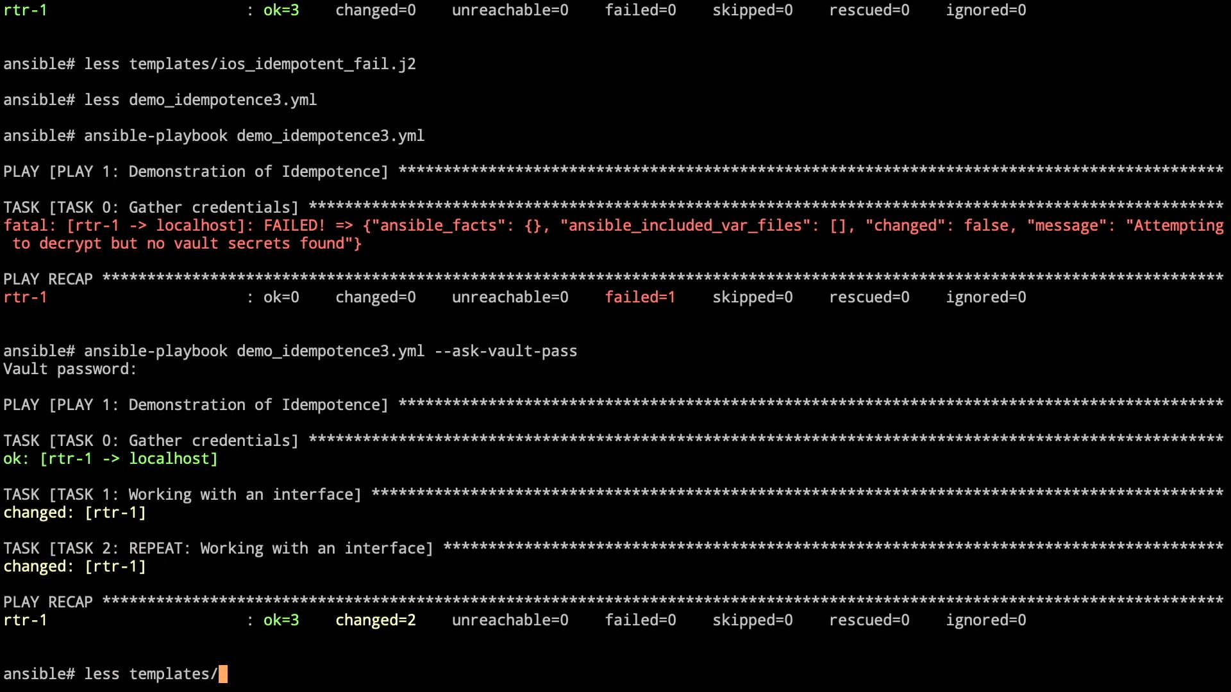
List the ios_idempotent_ templates and view ios_idempotent_interface.j2 in less.
{"action": "type", "text": "e"}
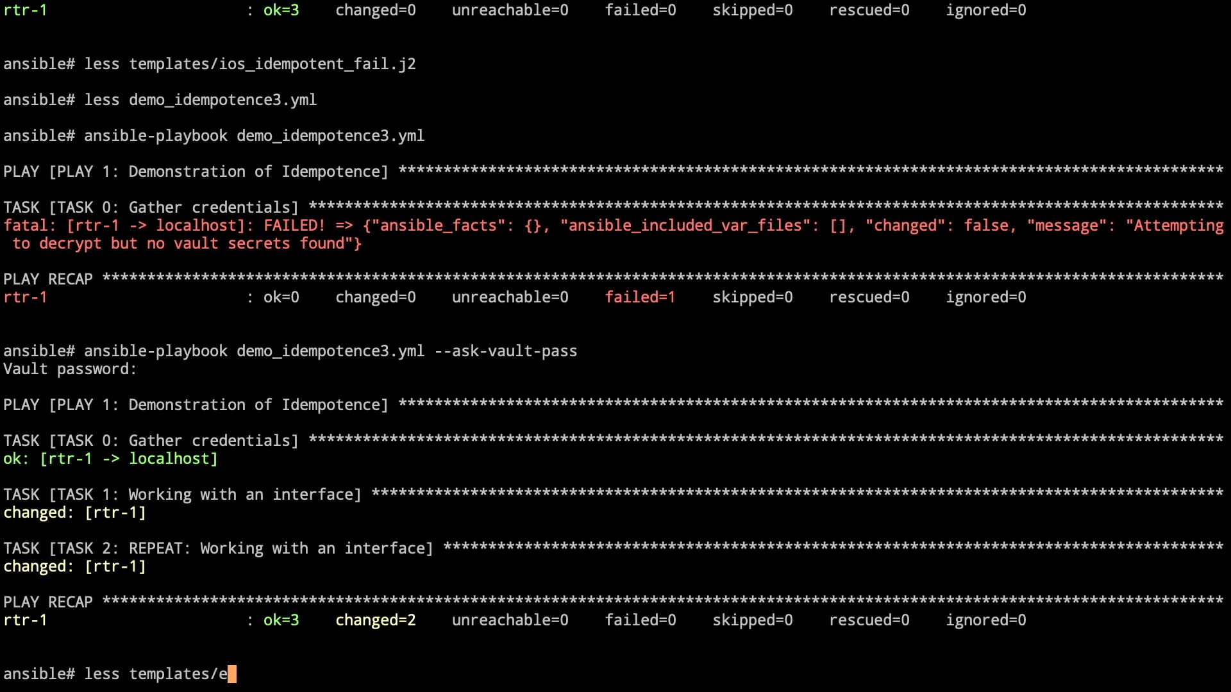
{"action": "type", "text": "ios_idempotent_interface.j2"}
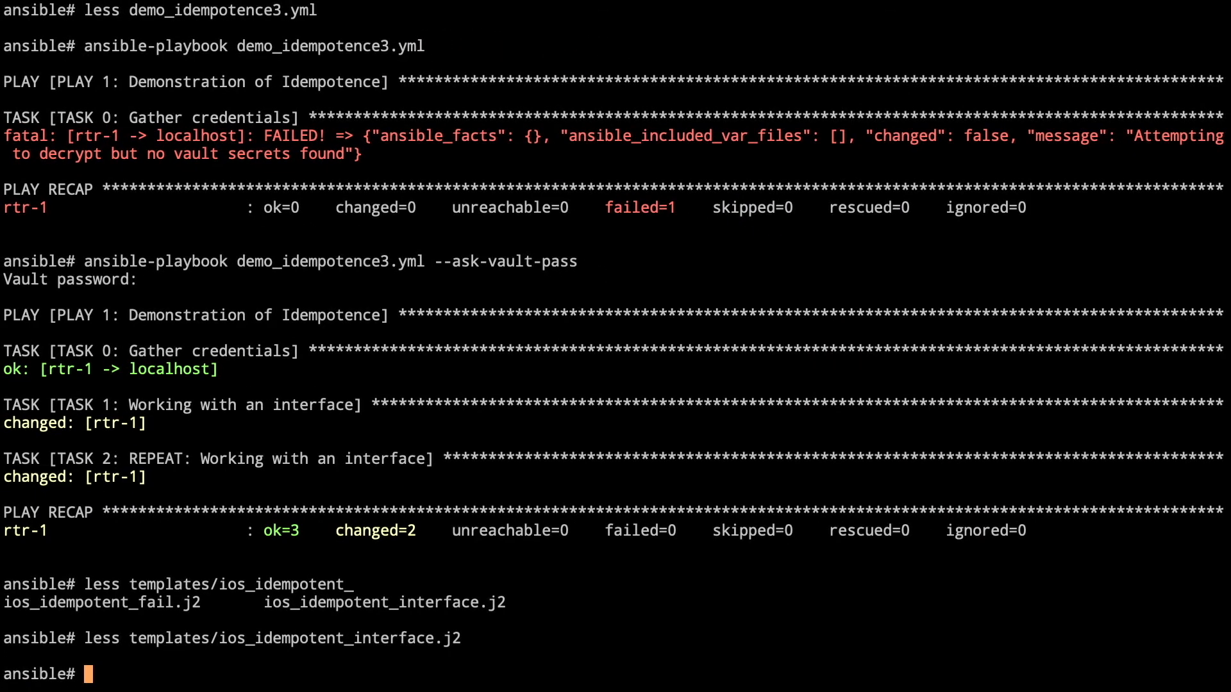
{"action": "type", "text": "ansible-playbook ios"}
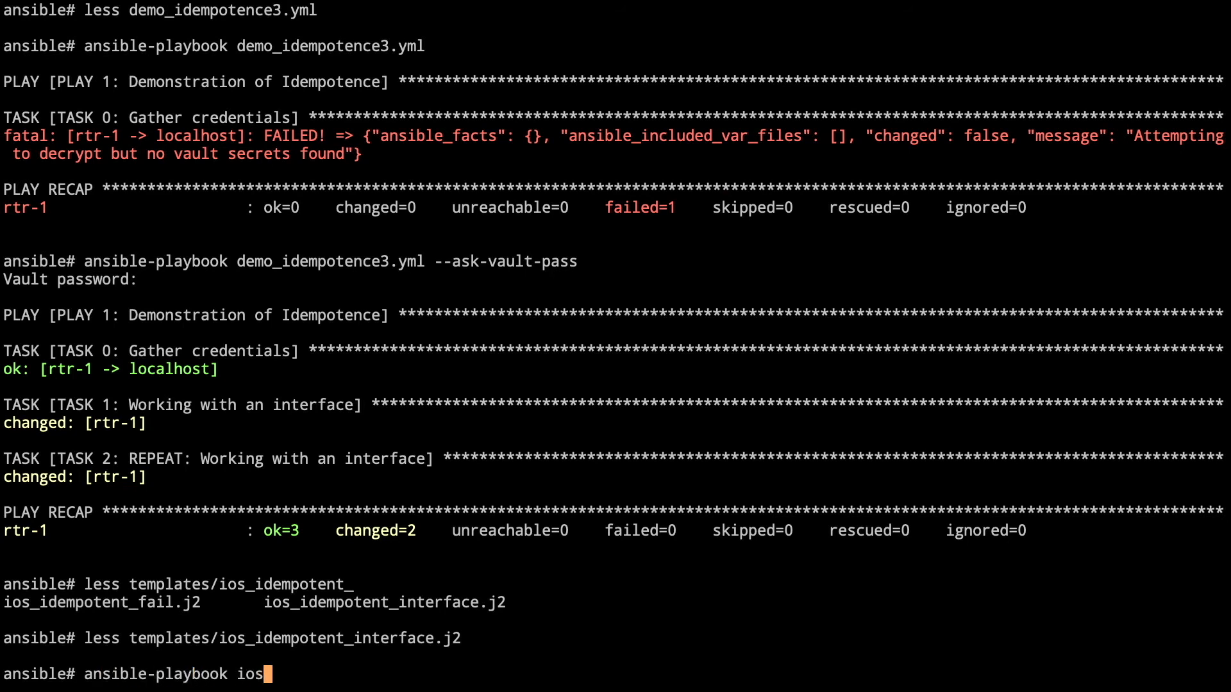
Run demo_idempotence4.yml with --ask-vault-pass, recapping ok=3, changed=0 on rtr-1.
{"action": "type", "text": "demo_"}
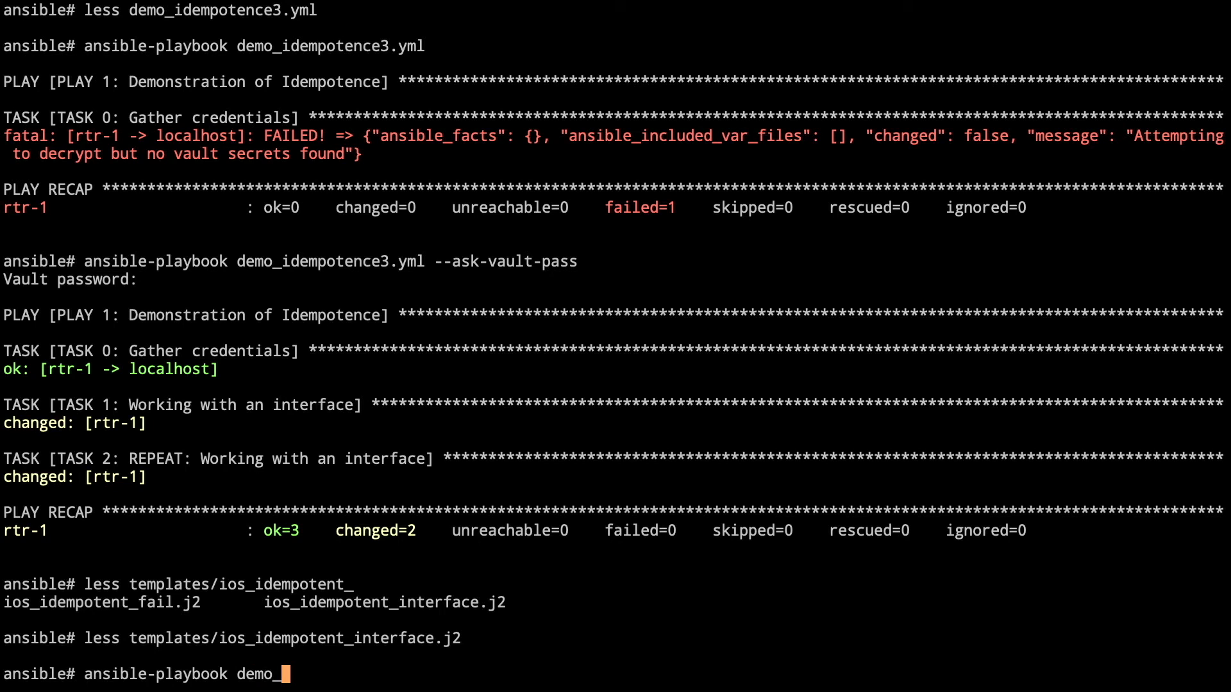
{"action": "type", "text": "idempotence4.yml --ask"}
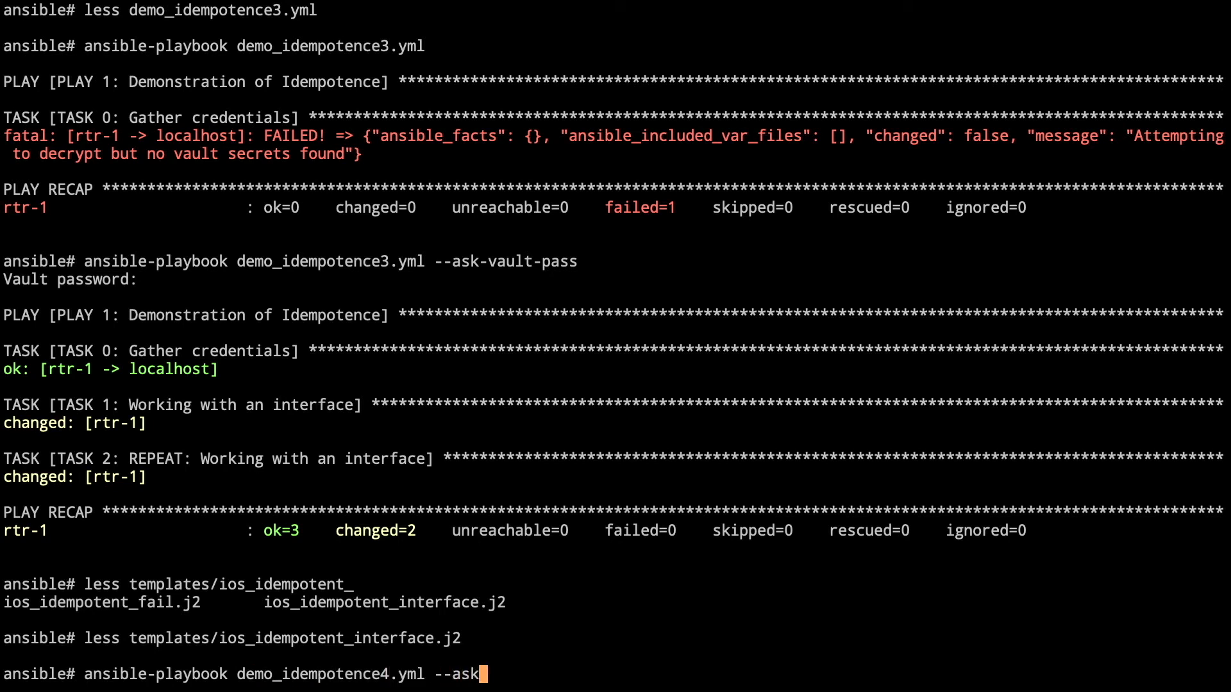
{"action": "type", "text": "-vault-pass"}
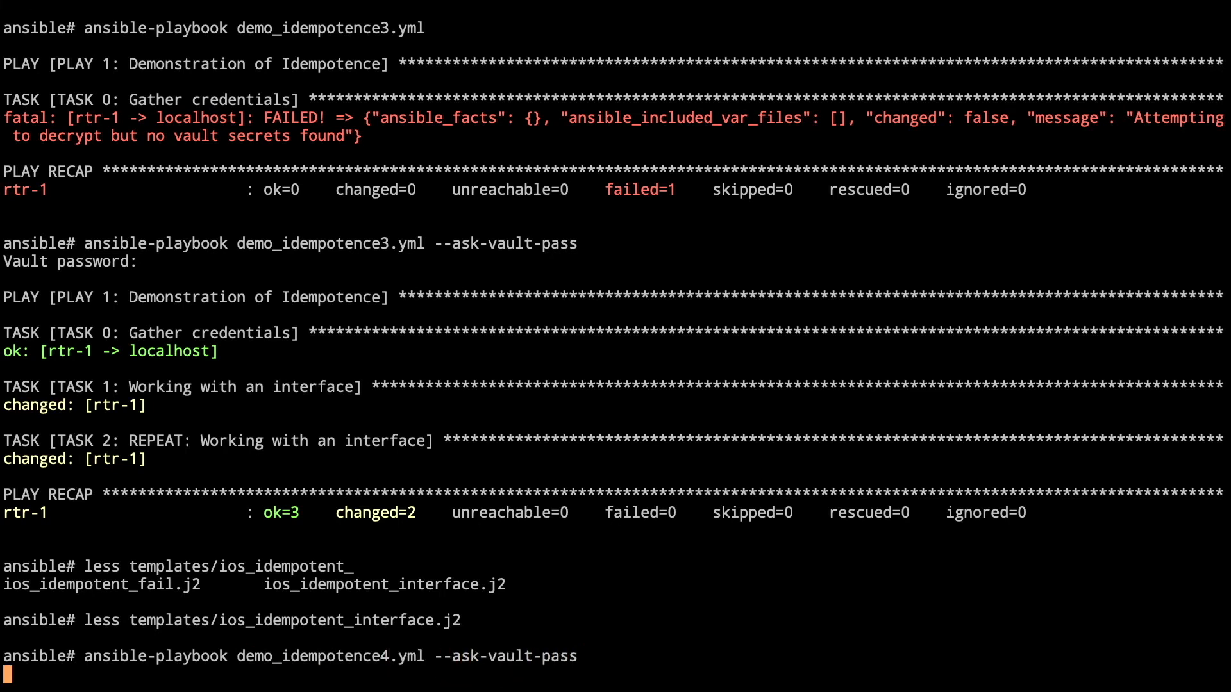
{"action": "key", "text": "Return"}
{"action": "type", "text": "vi"}
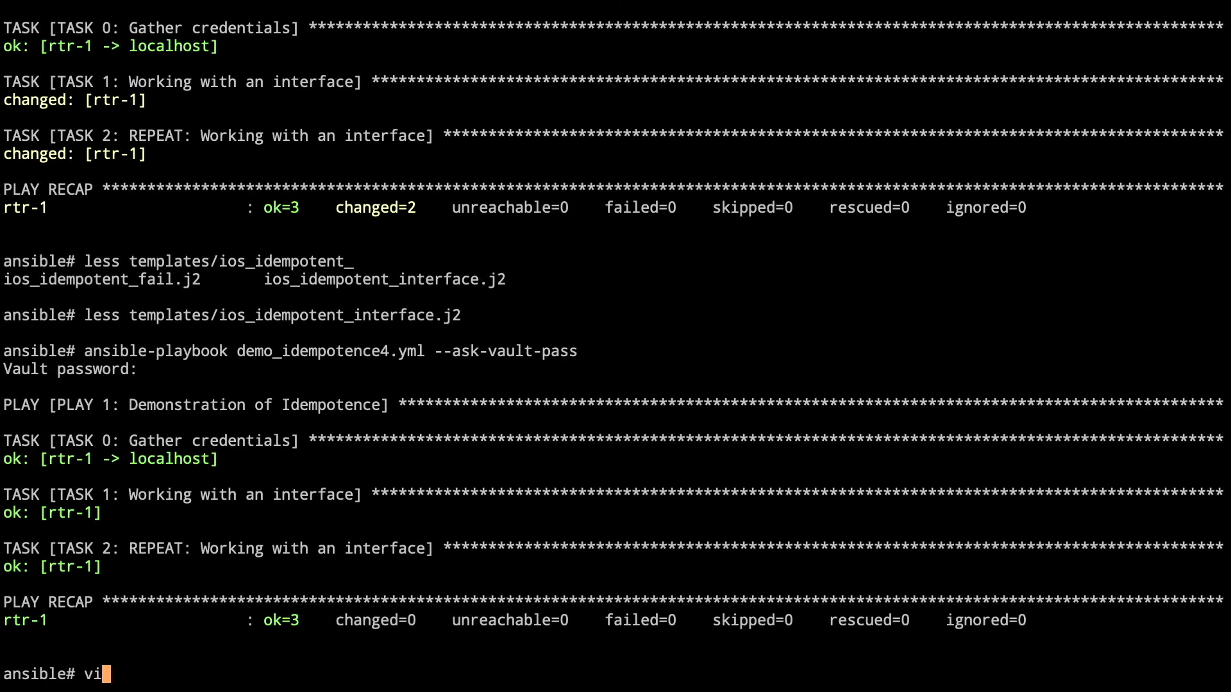
Break ios_idempotent_interface.j2, rerun demo_idempotence4.yml to hit invalid input, then fix the ip address line.
{"action": "type", "text": "templates/"}
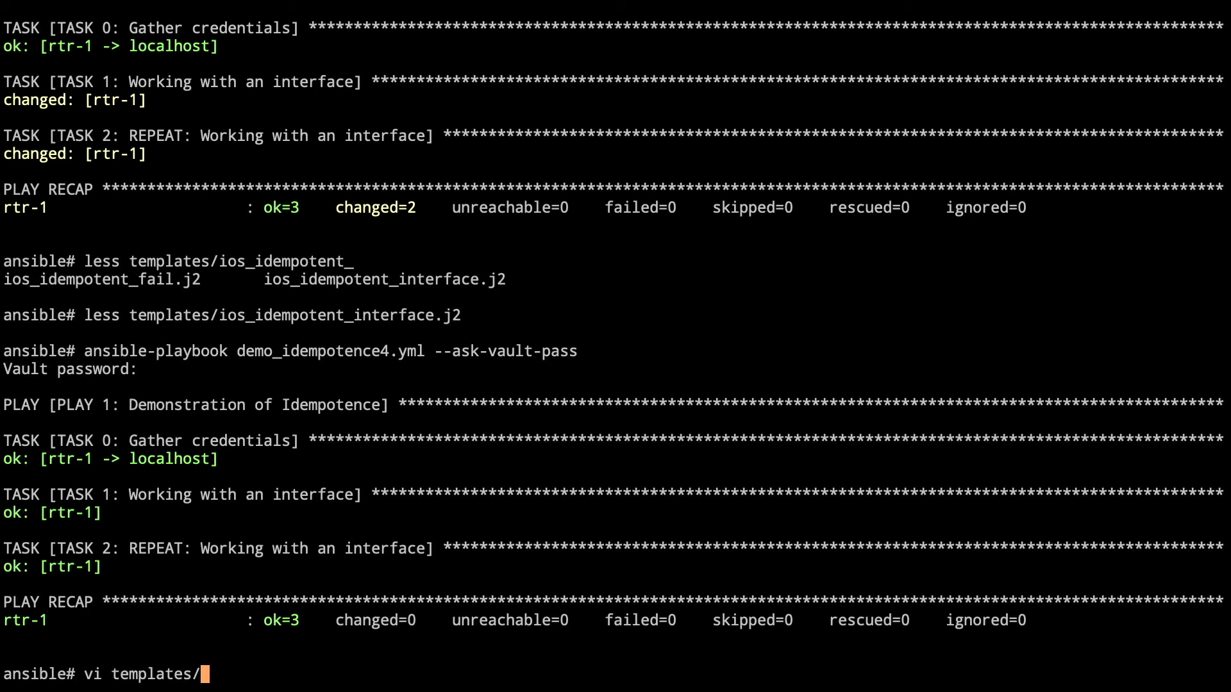
{"action": "type", "text": "ios_idempotent_interface.j2"}
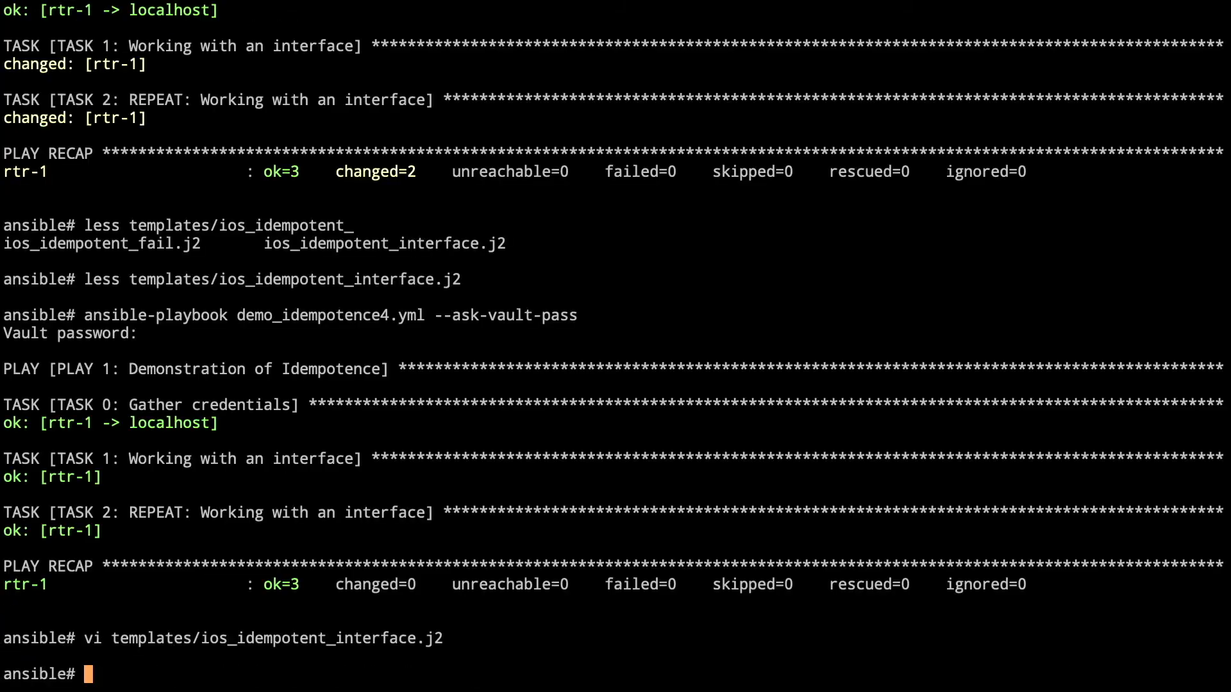
{"action": "type", "text": "ansible-playbook demo_idempotence4.yml --ask-vault-pass"}
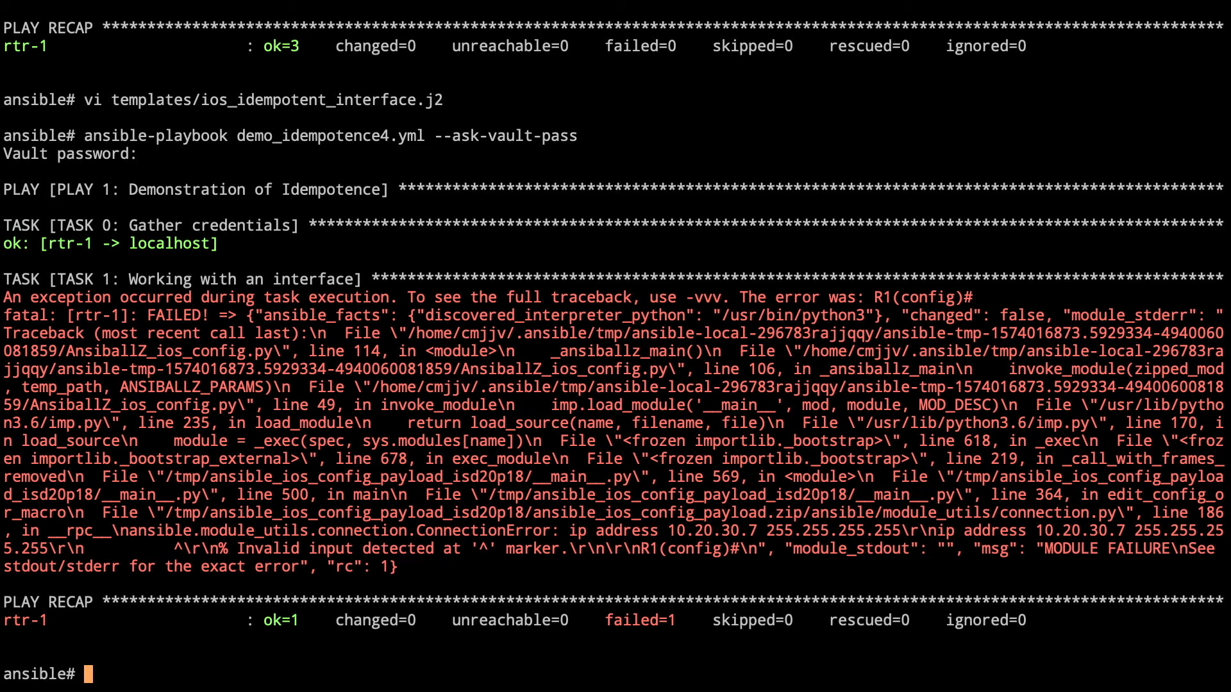
{"action": "type", "text": "vi templates/ios_idempotent_interface.j2"}
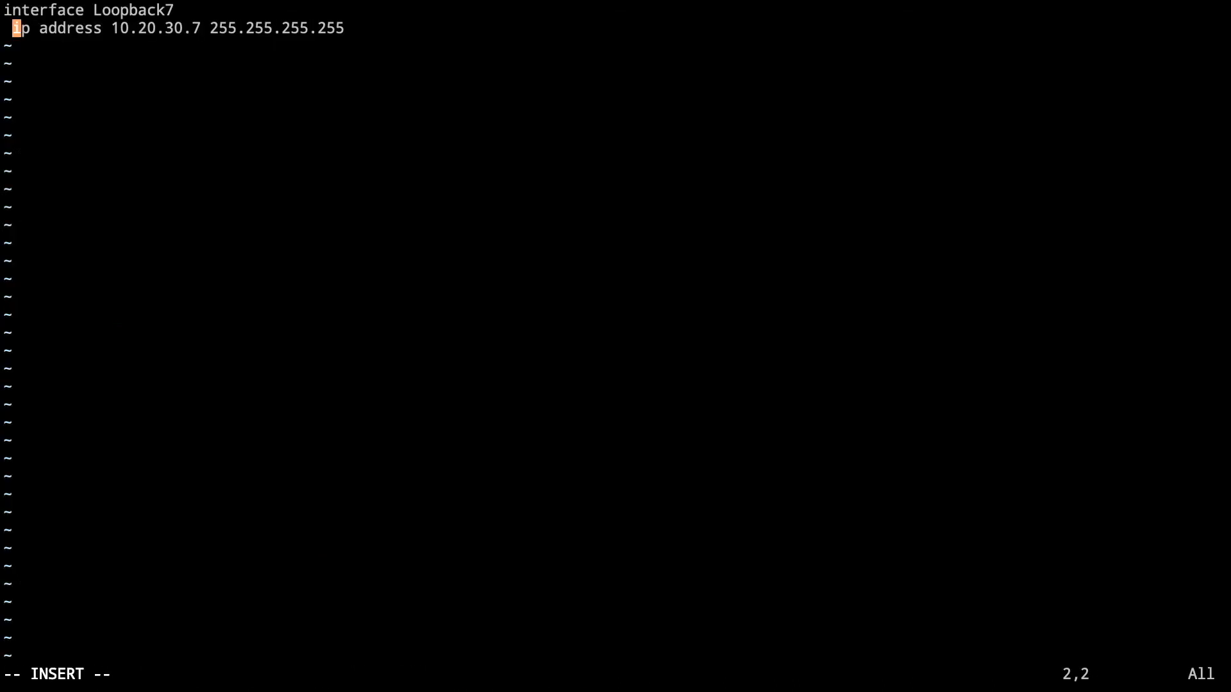
{"action": "key", "text": "Escape"}
{"action": "type", "text": "ansible-playbook demo_idempotence4.yml --ask-vault-pass"}
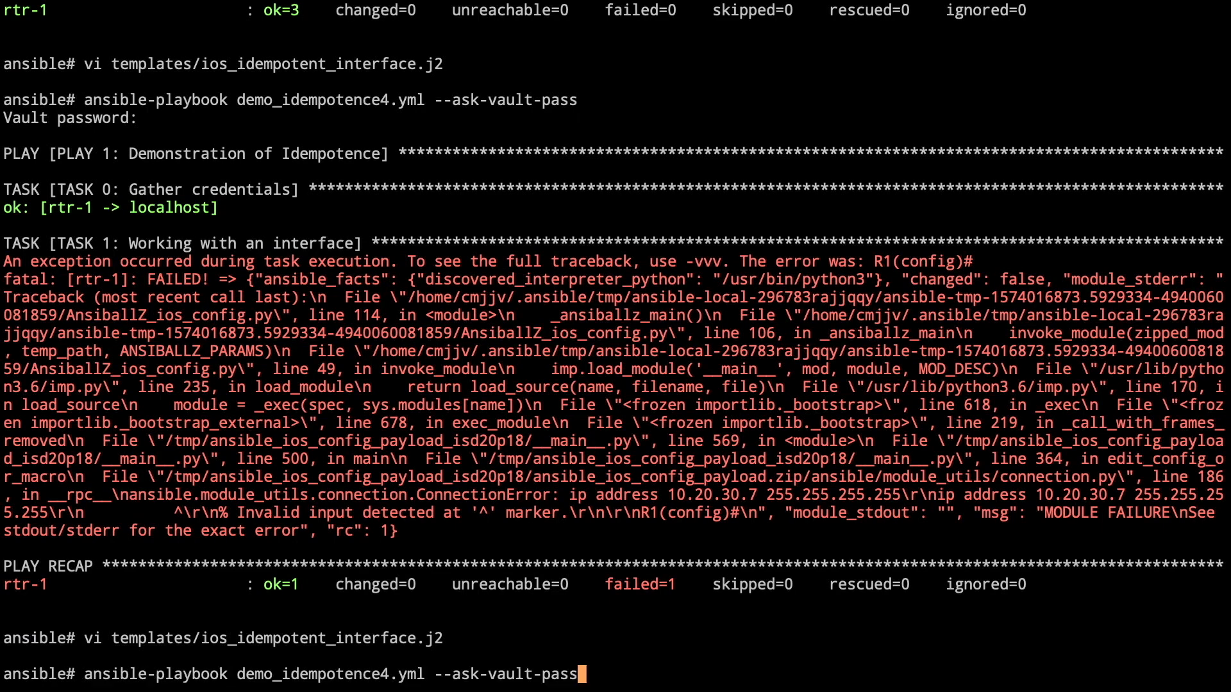
Run demo_idempotence4.yml with the fixed template, getting ok=3, changed=0, failed=0, and relaunch it.
{"action": "key", "text": "enter"}
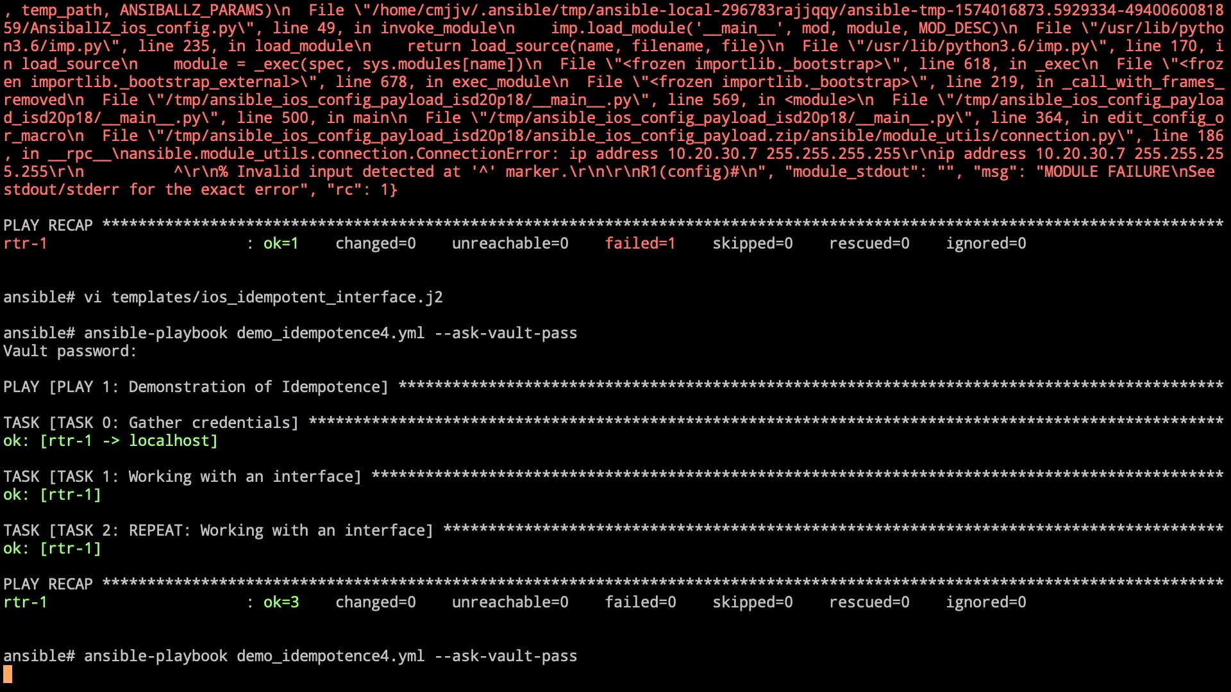
{"action": "key", "text": "Enter"}
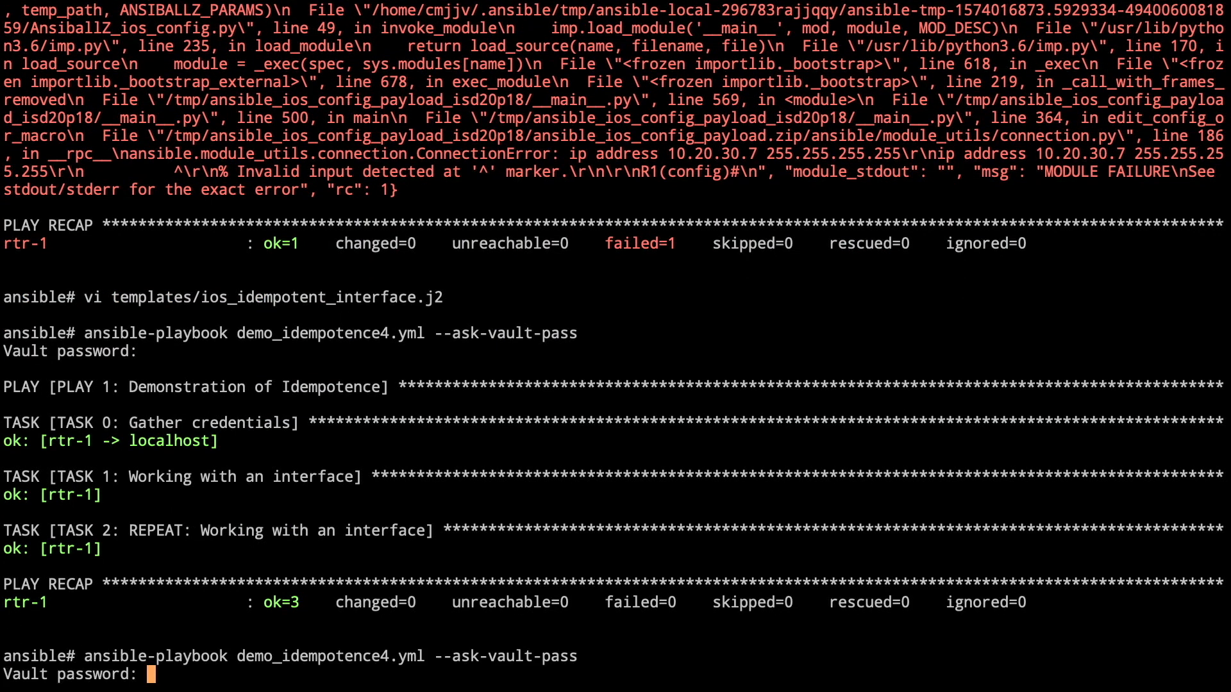